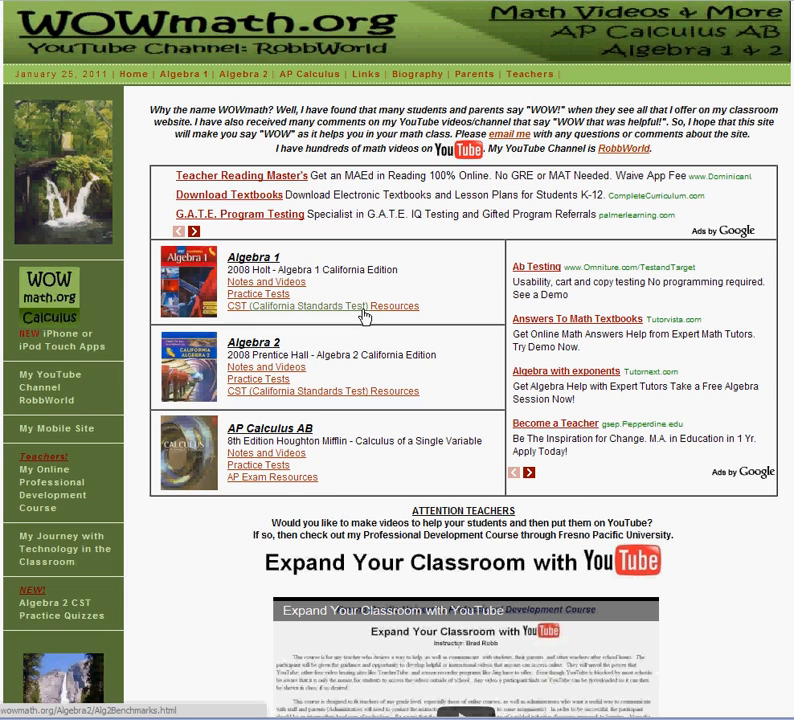
pyautogui.moveTo(240, 36)
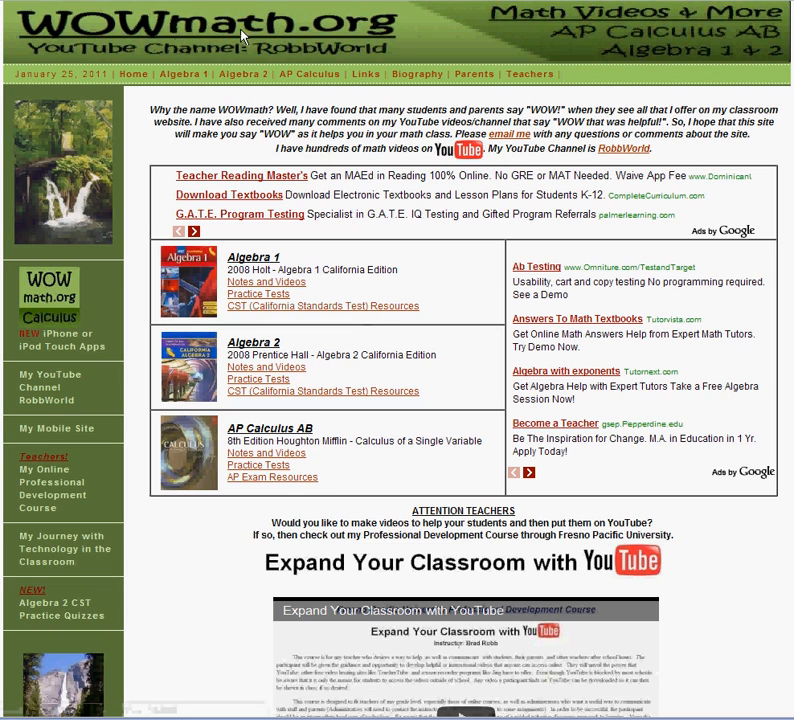
pyautogui.moveTo(324, 35)
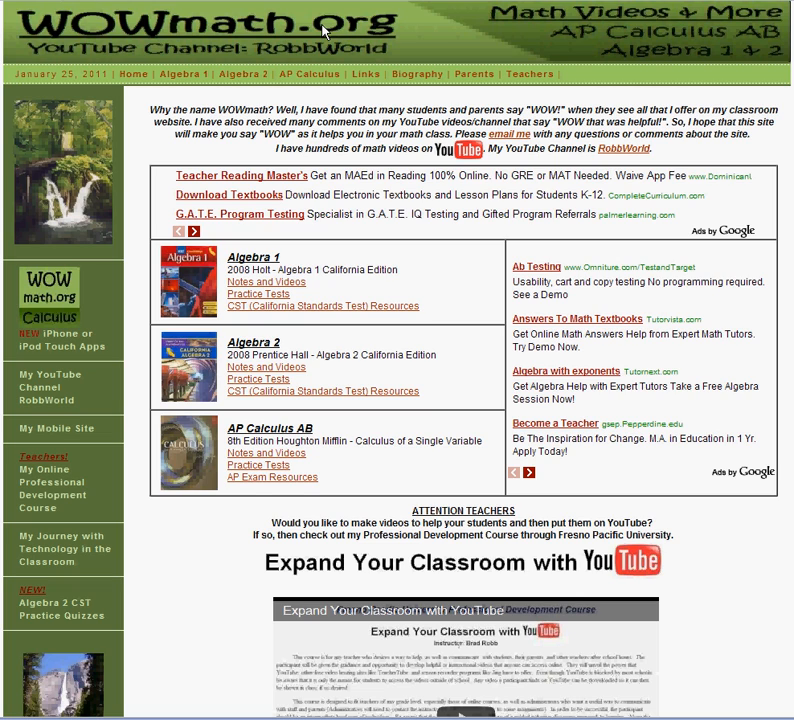
pyautogui.moveTo(278, 50)
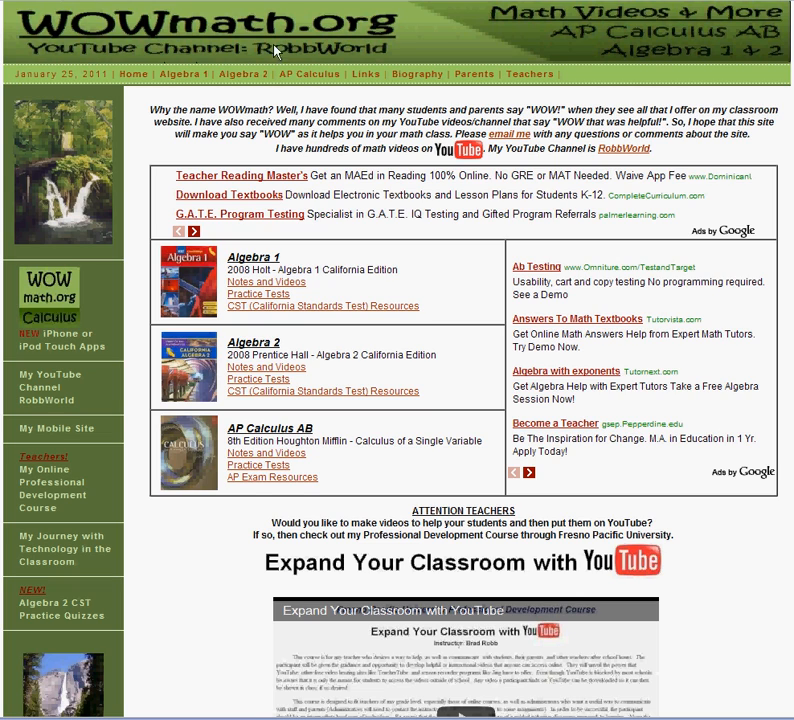
pyautogui.moveTo(378, 47)
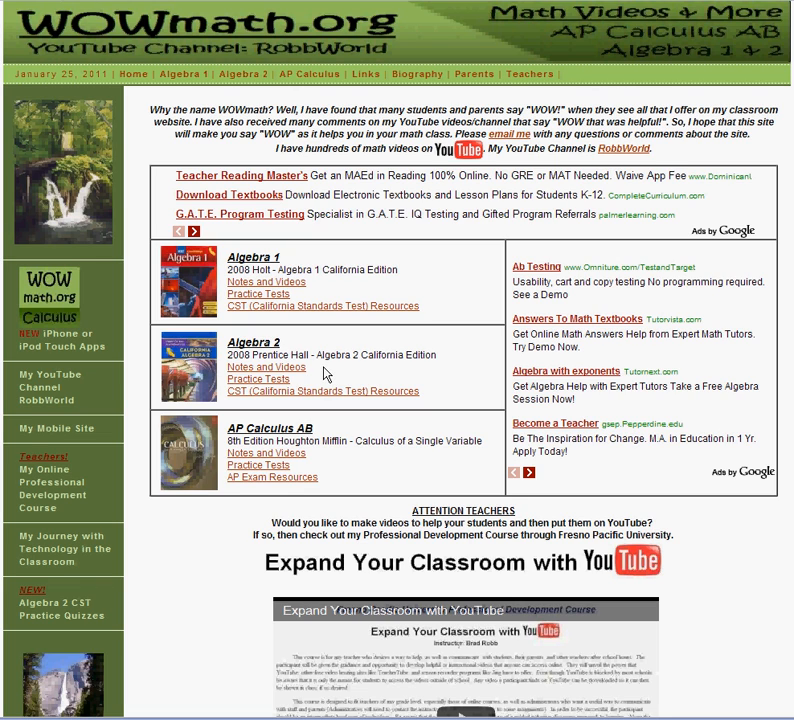
pyautogui.moveTo(237, 378)
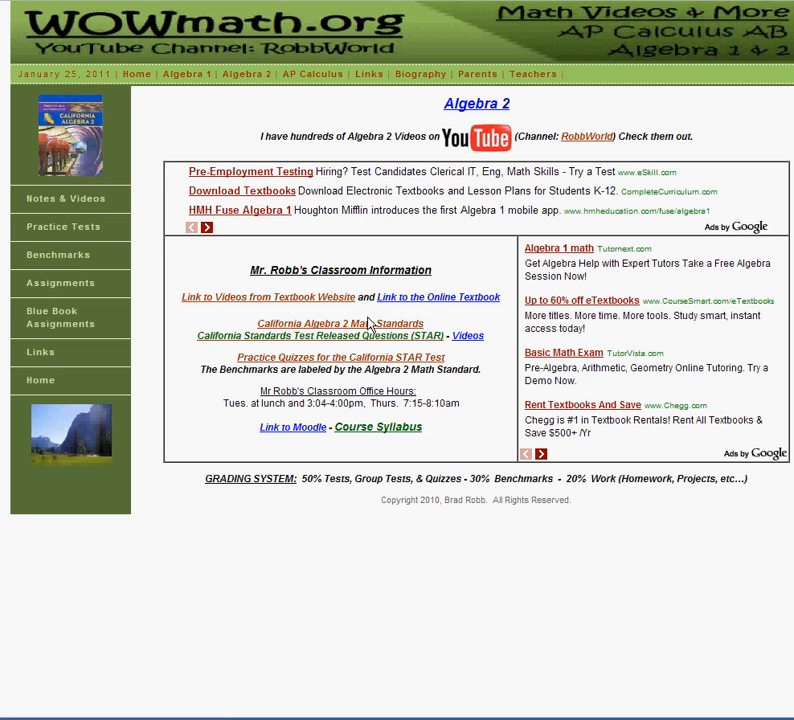
pyautogui.moveTo(68, 199)
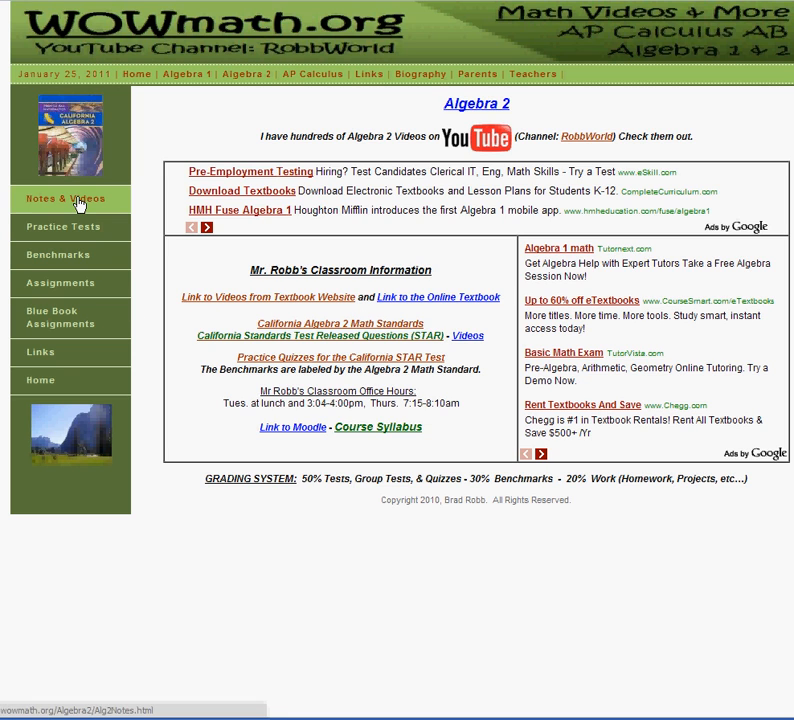
# Open Notes & Videos from the Algebra 2 sidebar to list each chapter's videos and notes.
pyautogui.click(65, 199)
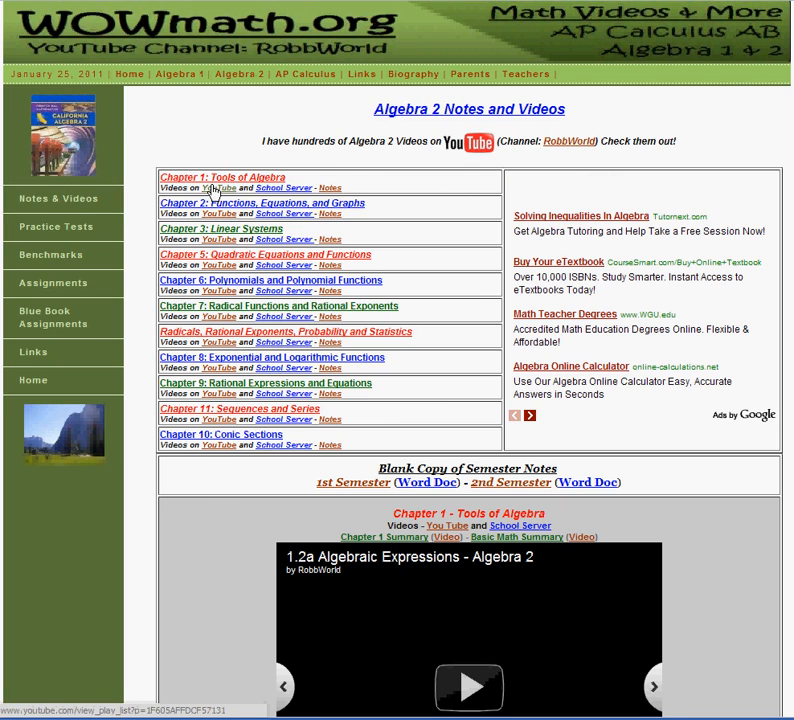
pyautogui.moveTo(208, 293)
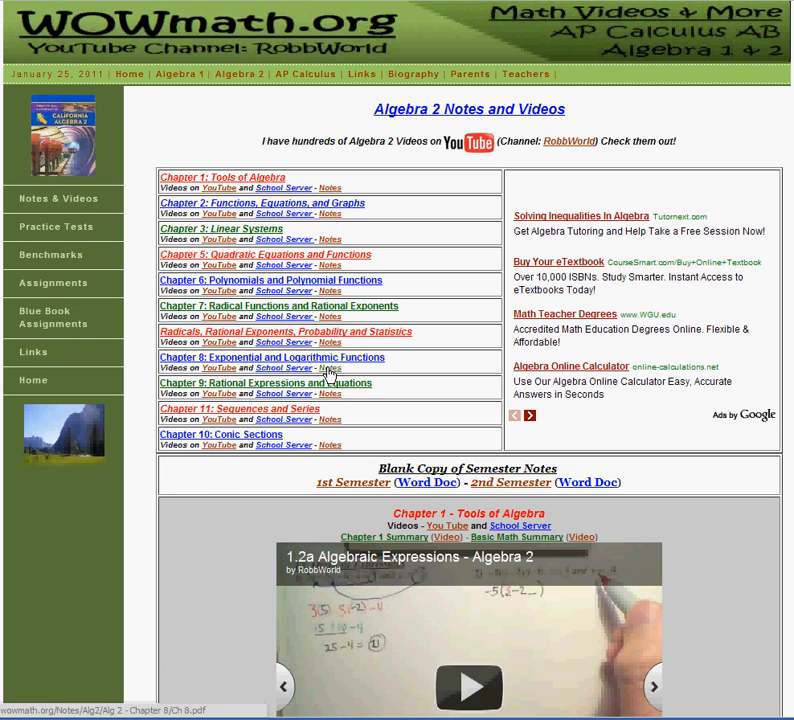
pyautogui.click(330, 368)
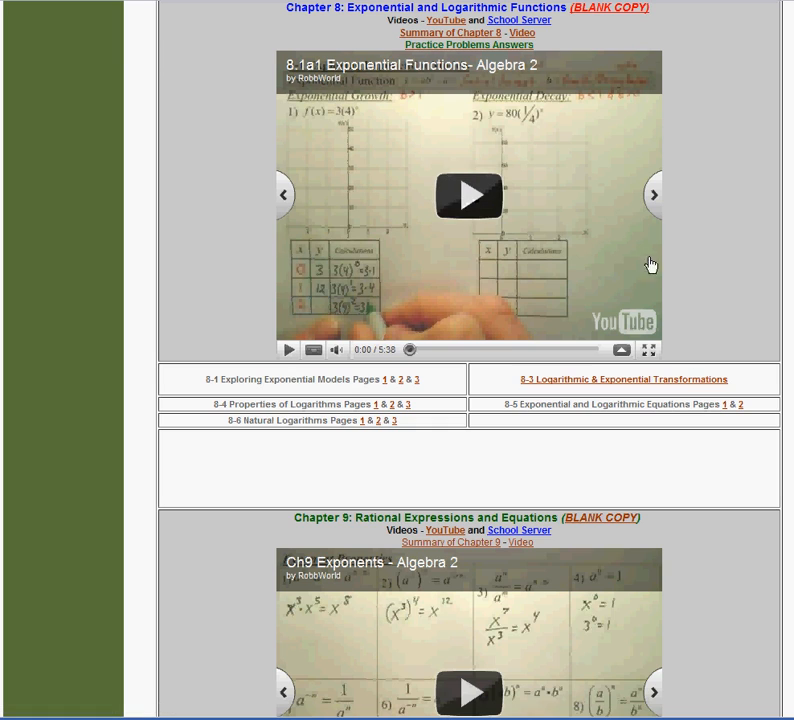
pyautogui.moveTo(322, 76)
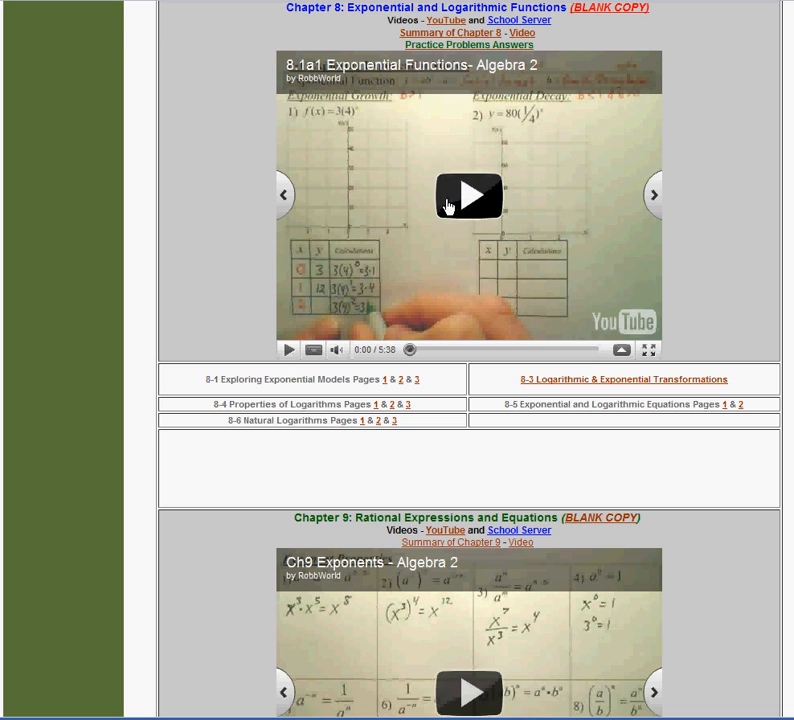
pyautogui.moveTo(501, 380)
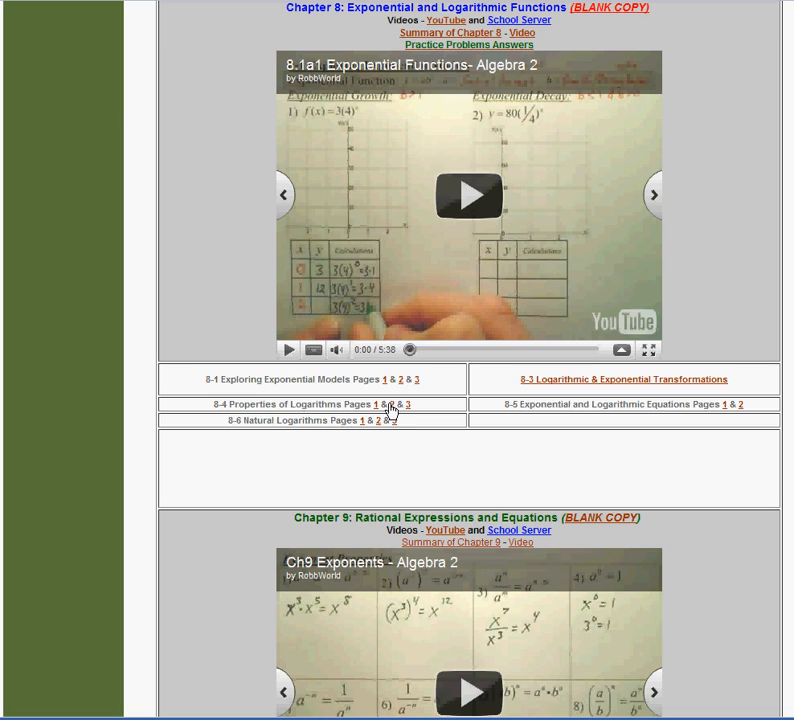
pyautogui.moveTo(205, 155)
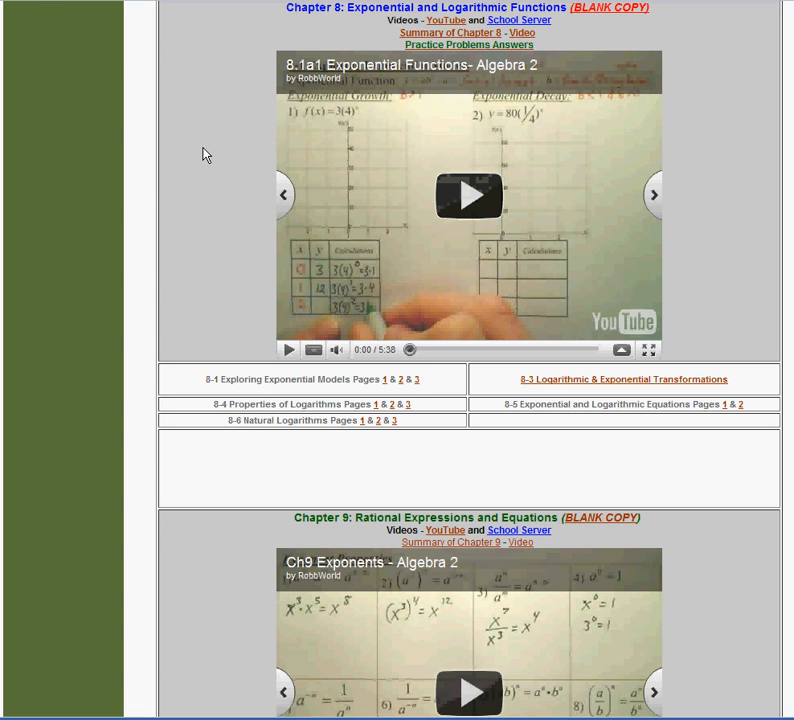
pyautogui.moveTo(244, 350)
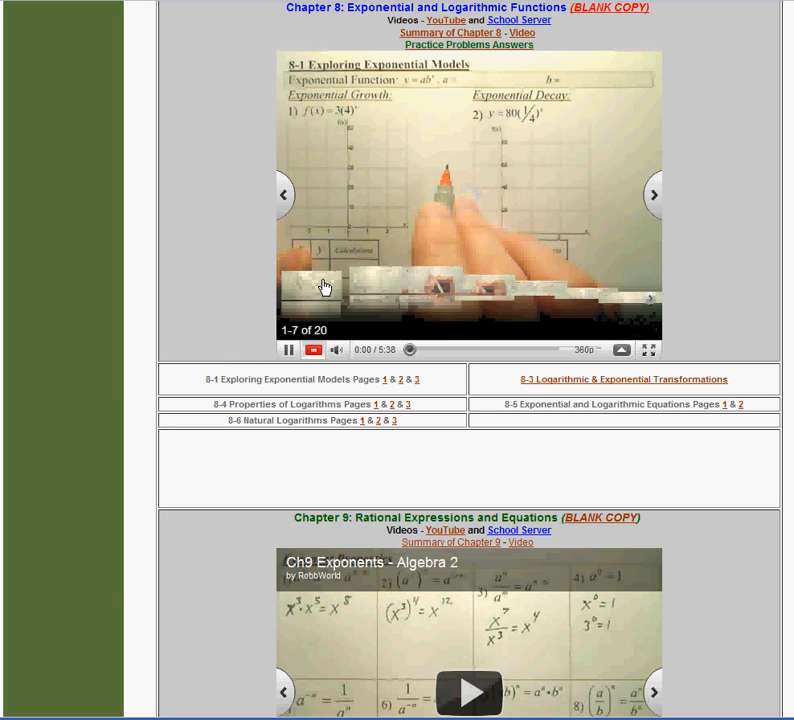
# Play the embedded Chapter 8 exponential functions video, then pause it after a few seconds.
pyautogui.click(289, 349)
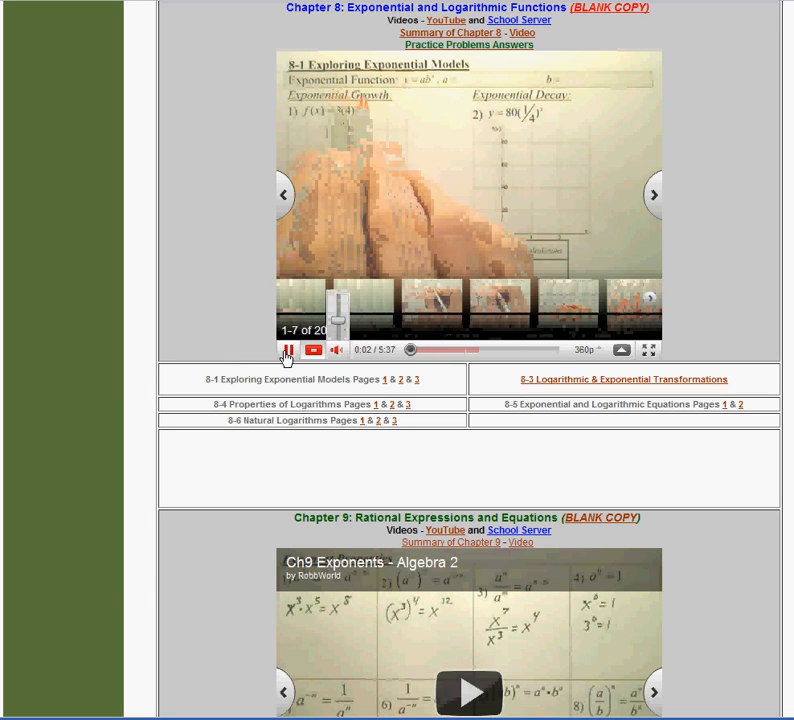
pyautogui.click(288, 349)
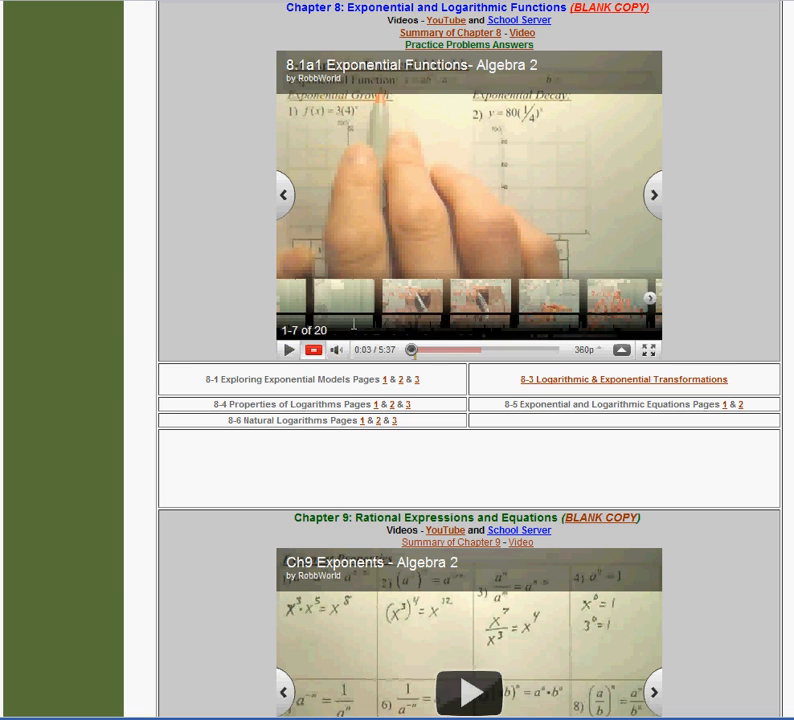
pyautogui.moveTo(479, 300)
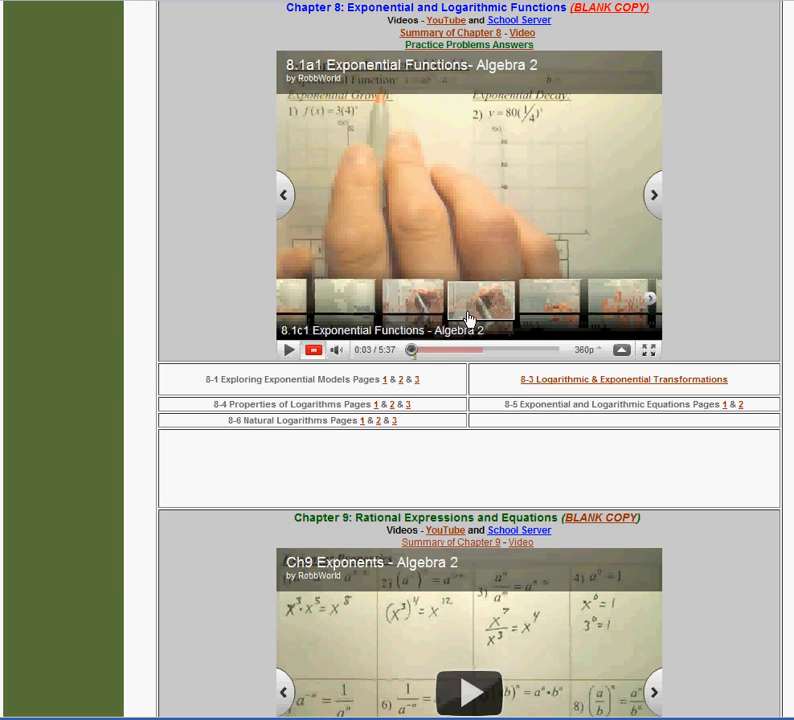
pyautogui.click(648, 298)
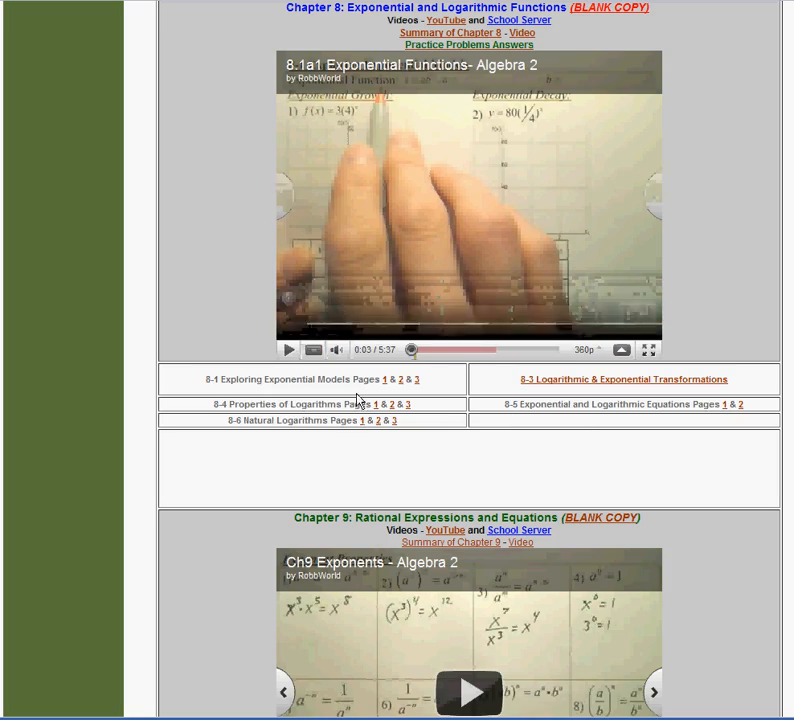
# Return to the top of Notes and Videos to show the chapter YouTube, server and notes links.
pyautogui.click(587, 349)
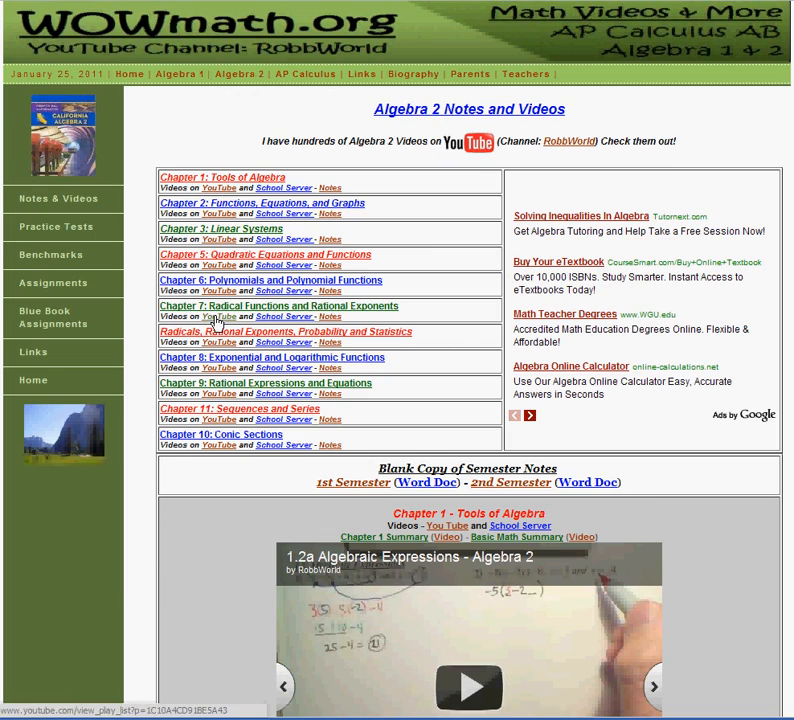
pyautogui.moveTo(330, 317)
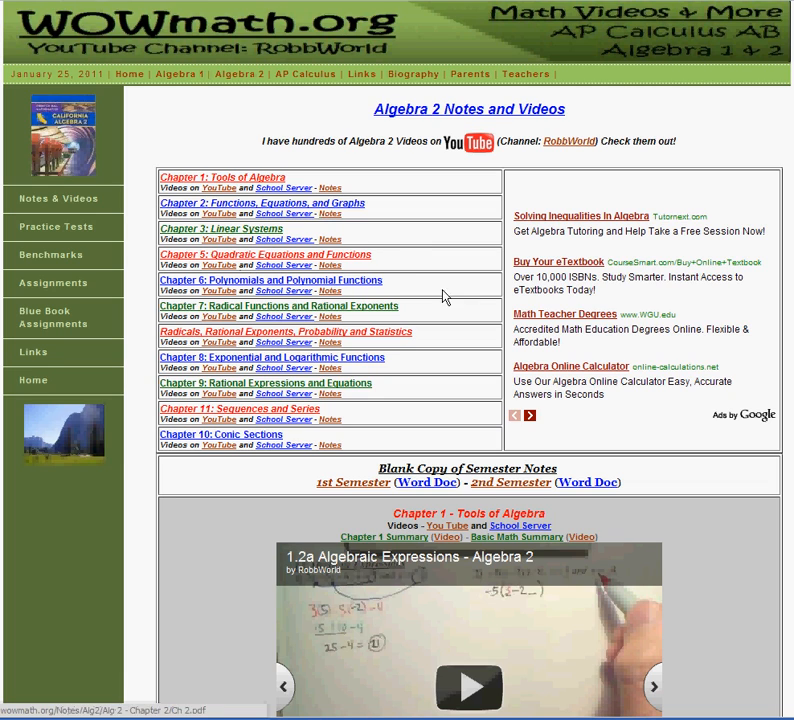
pyautogui.moveTo(551, 191)
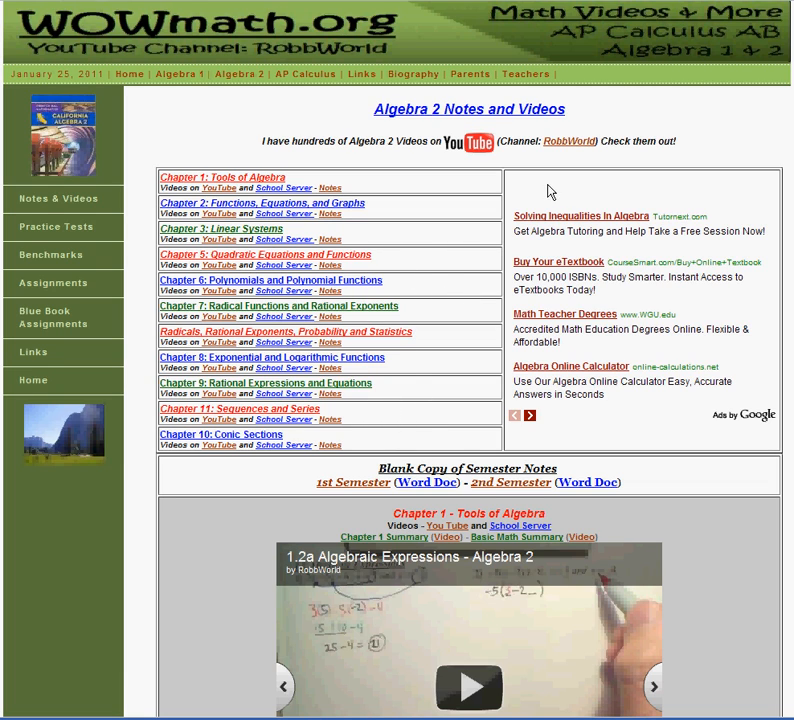
pyautogui.moveTo(564, 141)
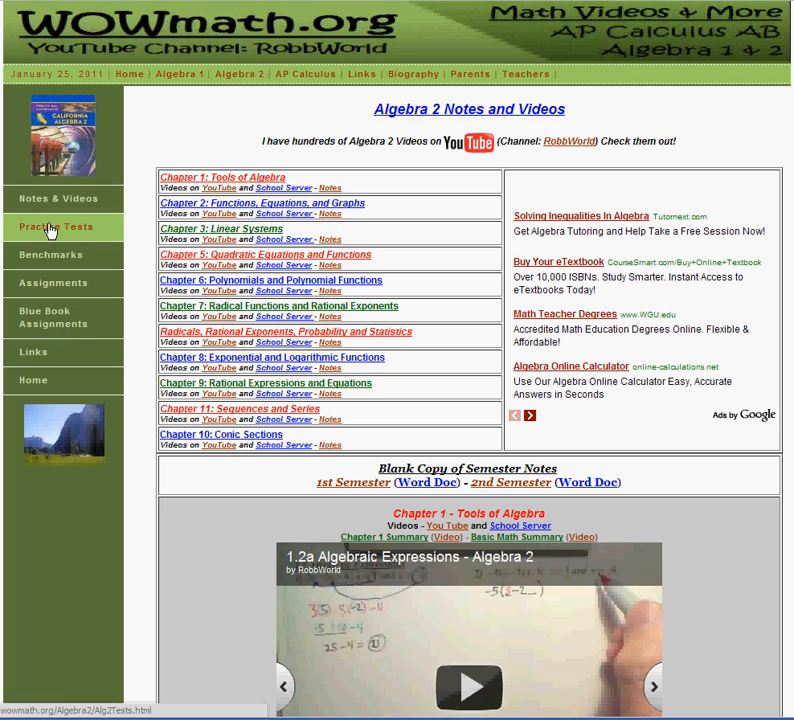
# Open the Chapter 5 practice test from Practice Tests and scroll through to its answer section.
pyautogui.click(56, 227)
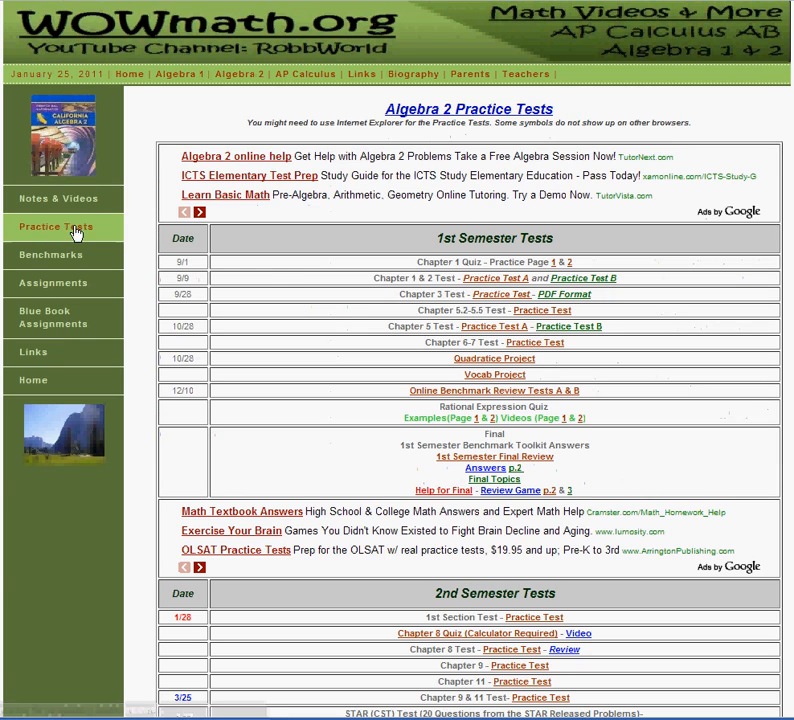
pyautogui.moveTo(450, 255)
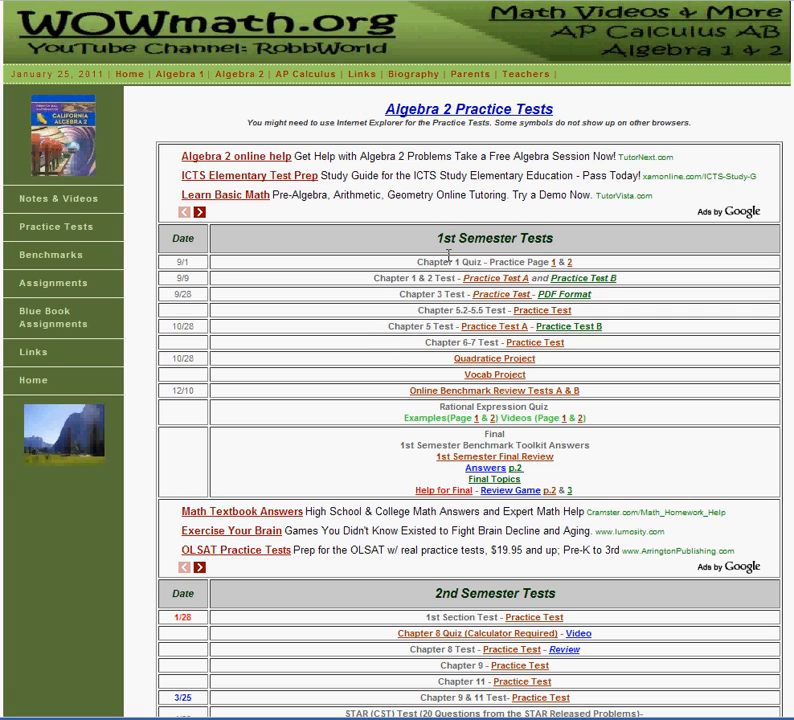
pyautogui.moveTo(500, 340)
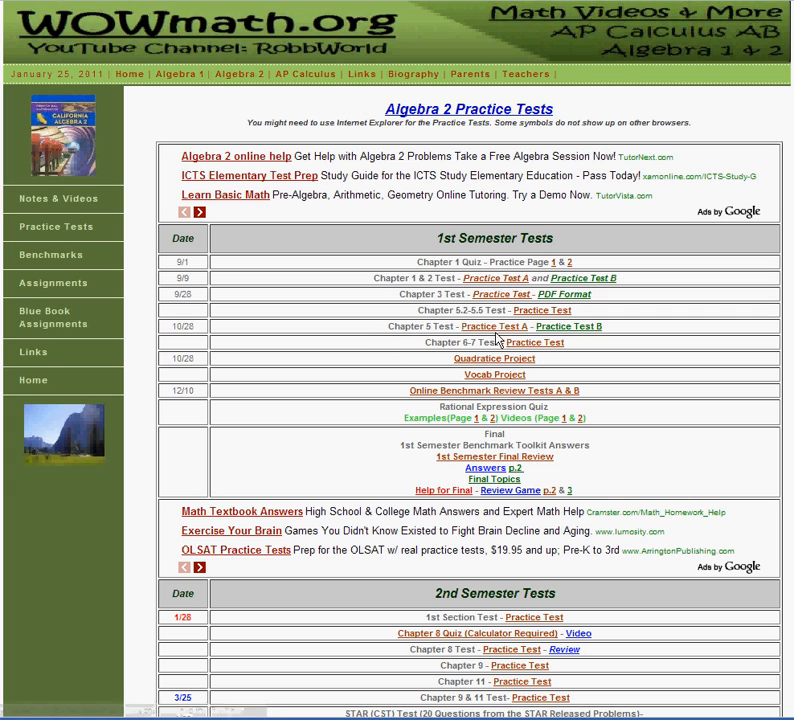
pyautogui.click(494, 326)
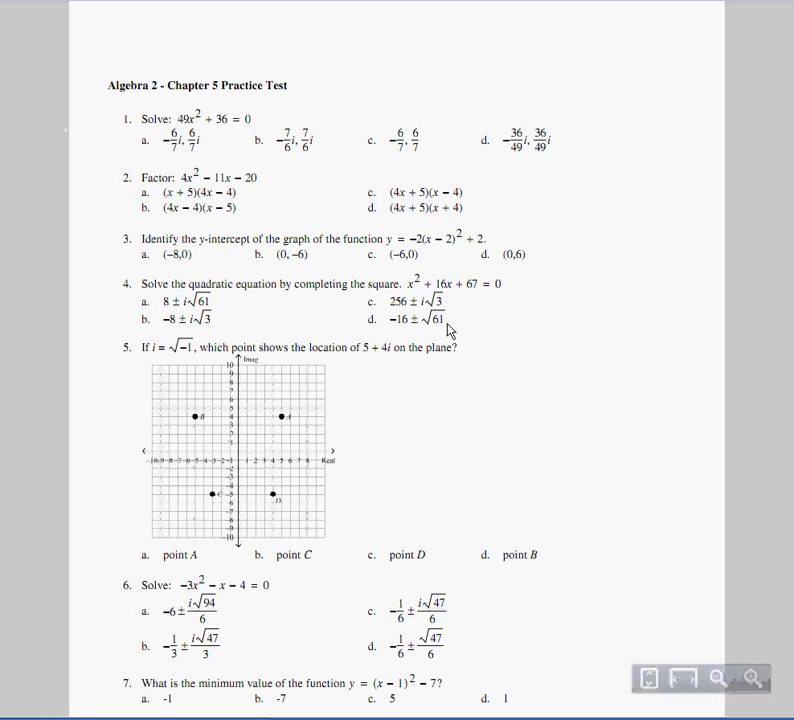
pyautogui.scroll(-3)
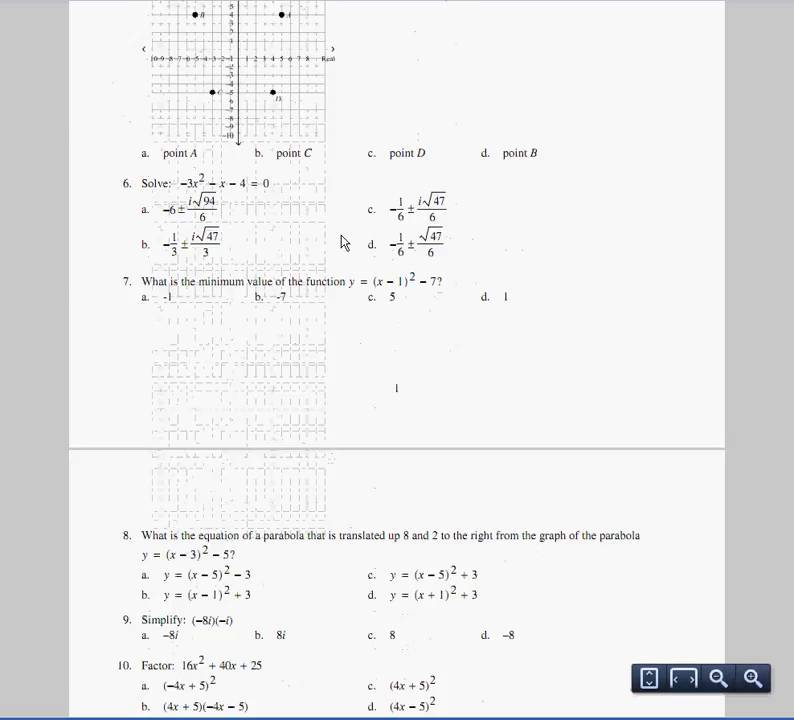
pyautogui.scroll(-3)
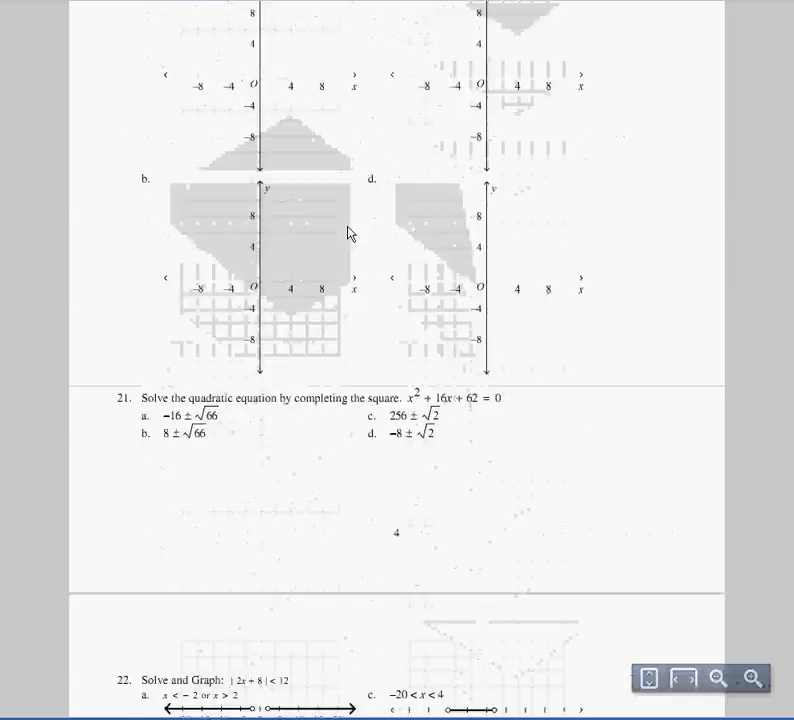
pyautogui.scroll(-3)
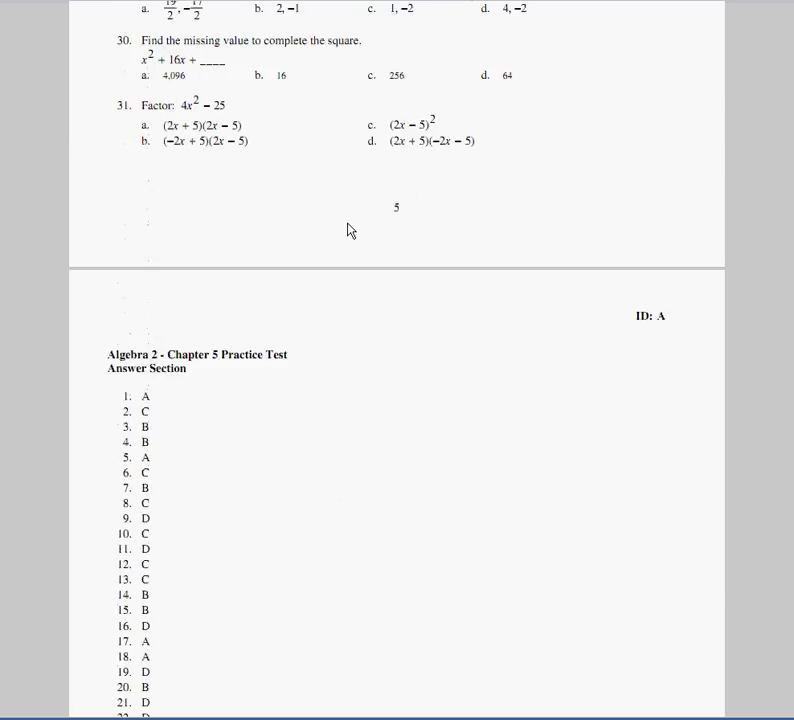
pyautogui.scroll(3)
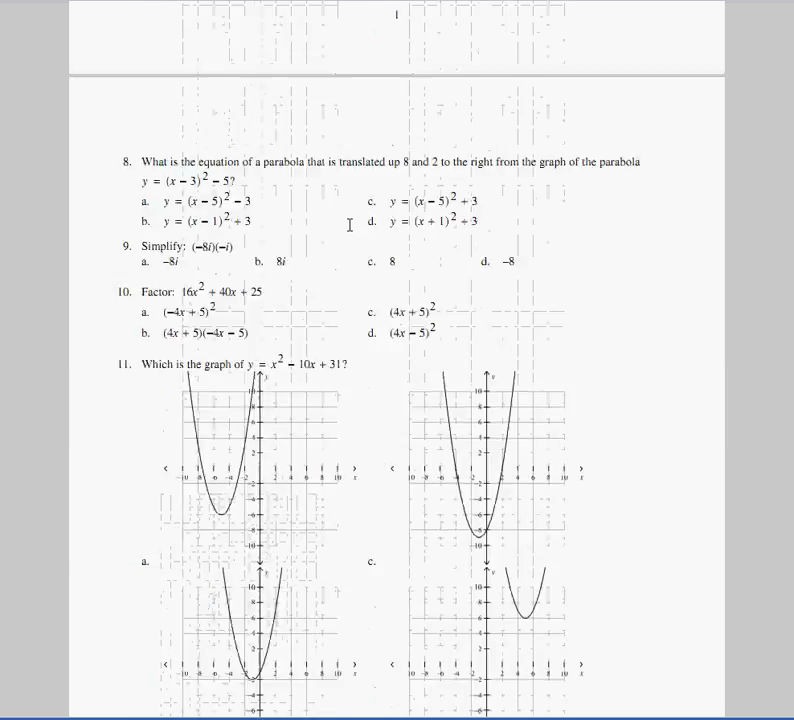
pyautogui.scroll(3)
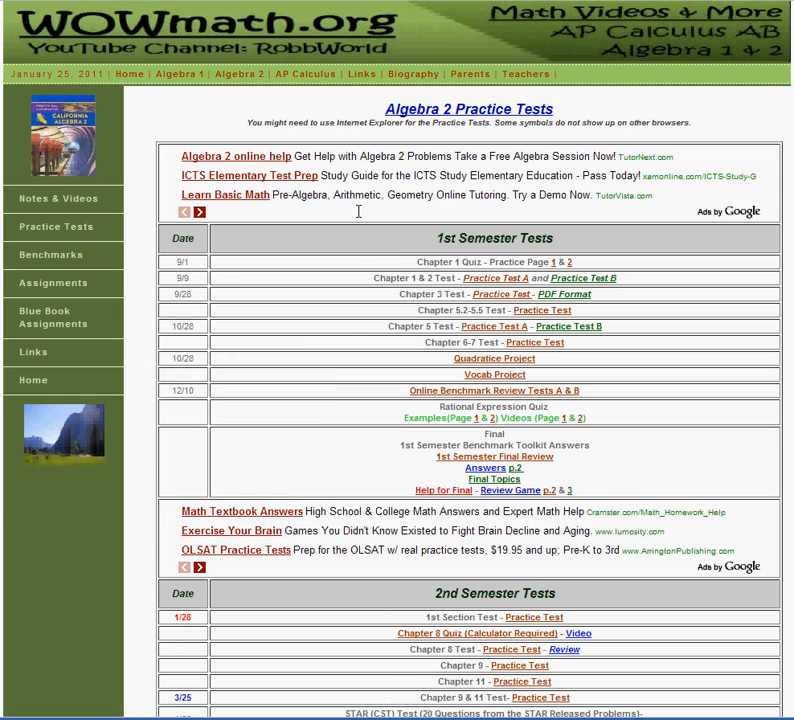
pyautogui.scroll(-3)
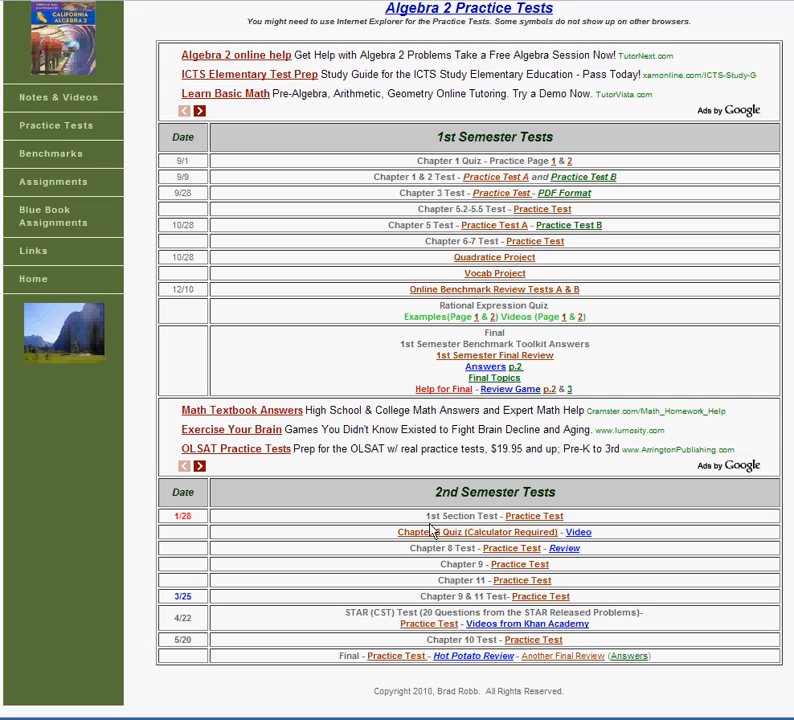
pyautogui.moveTo(63, 154)
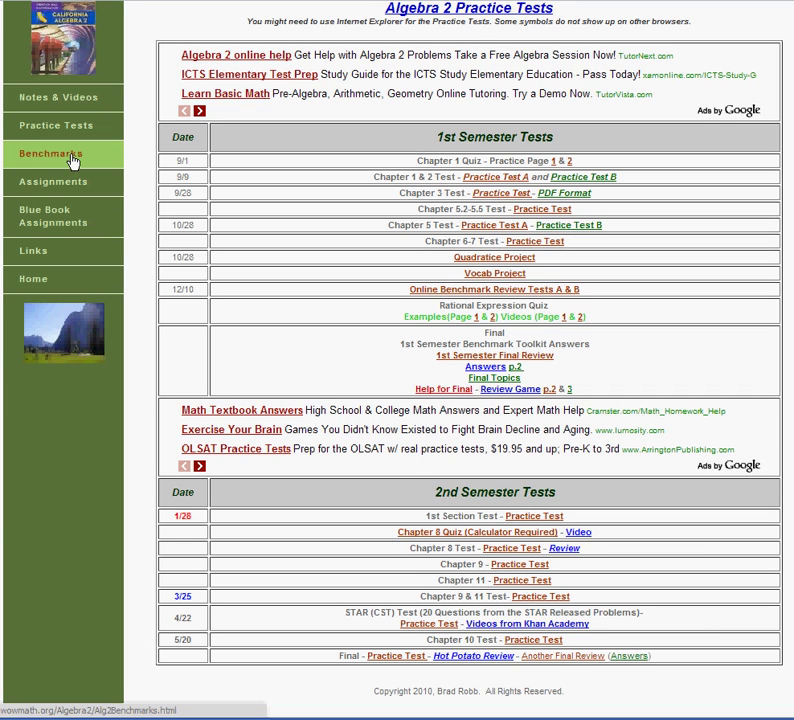
pyautogui.click(51, 182)
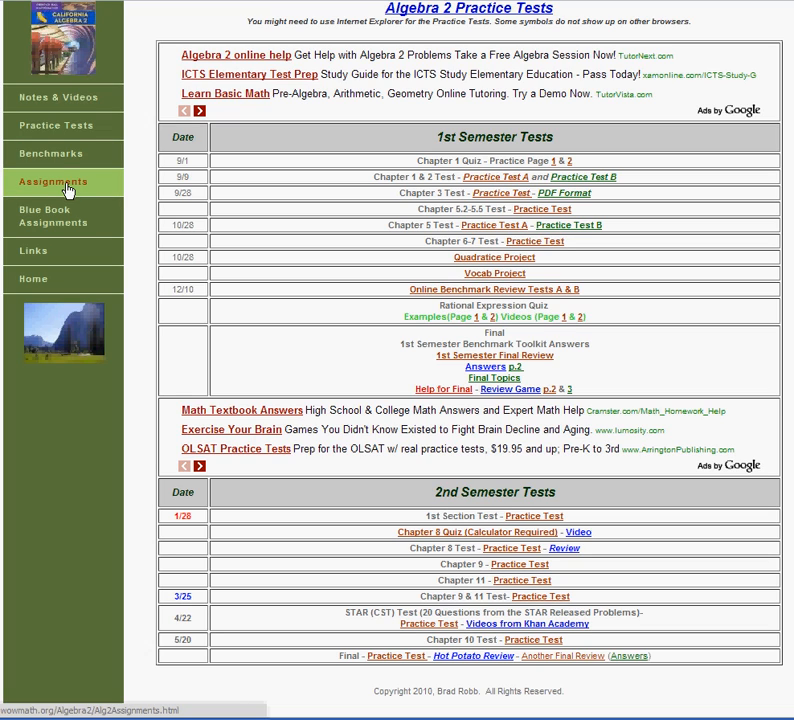
pyautogui.moveTo(42, 215)
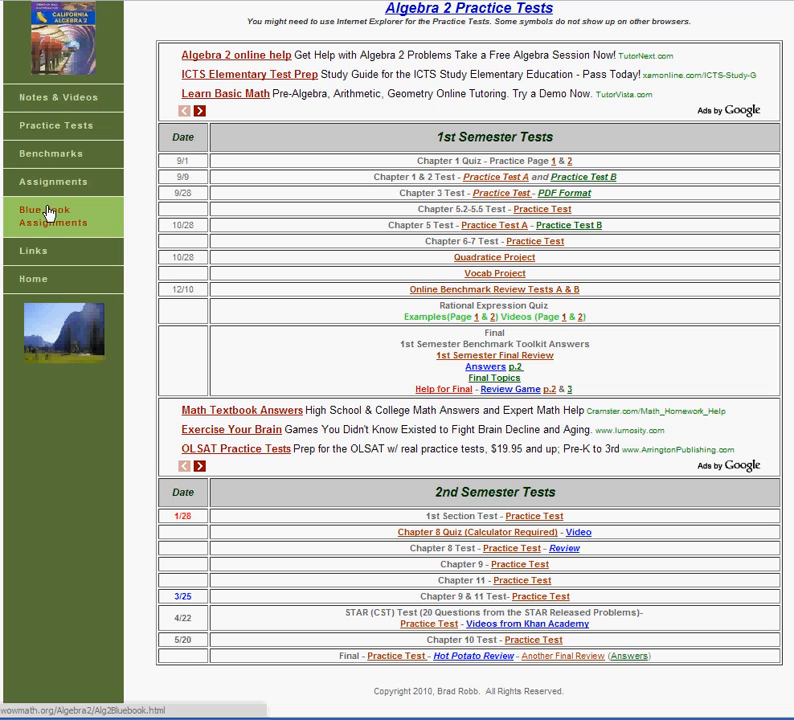
pyautogui.click(51, 153)
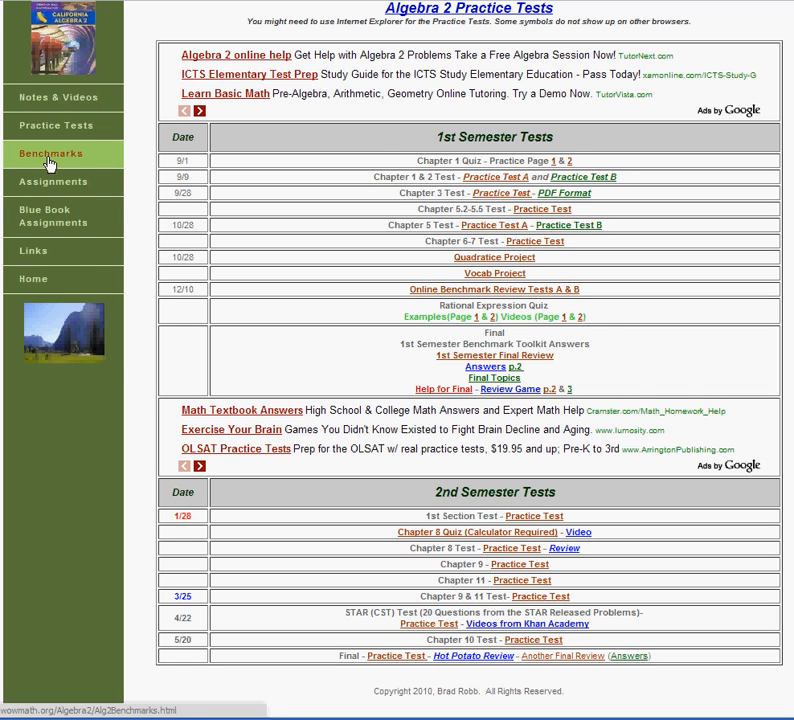
# Open the Algebra 2 Benchmarks page showing semester toolkits, answers and benchmark videos.
pyautogui.click(51, 153)
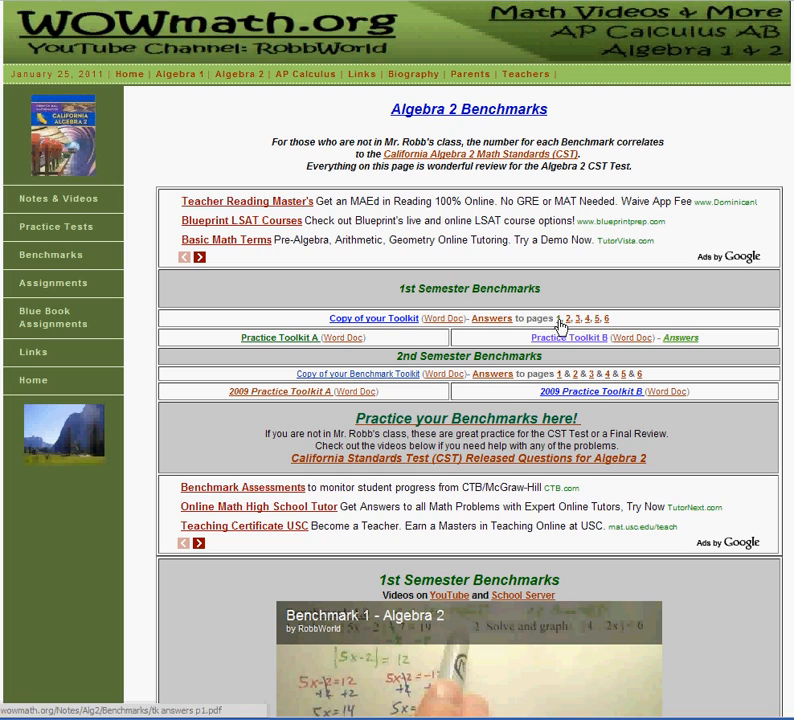
pyautogui.moveTo(479, 289)
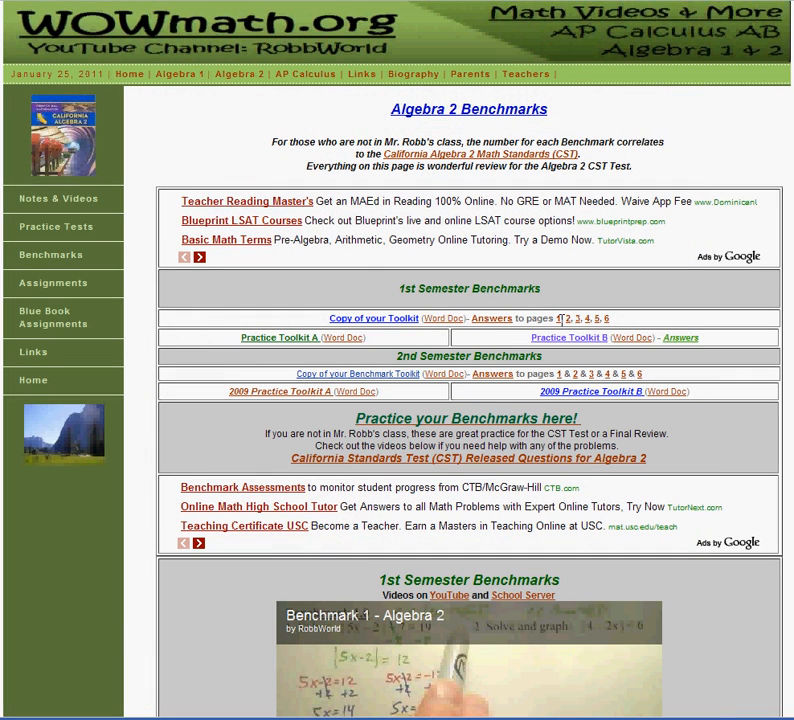
pyautogui.moveTo(548, 330)
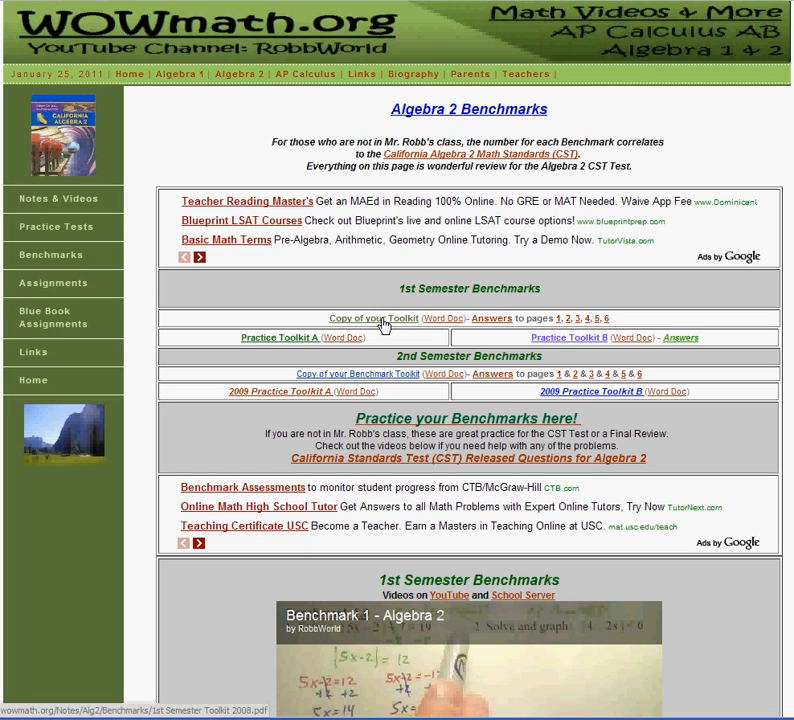
pyautogui.moveTo(491, 318)
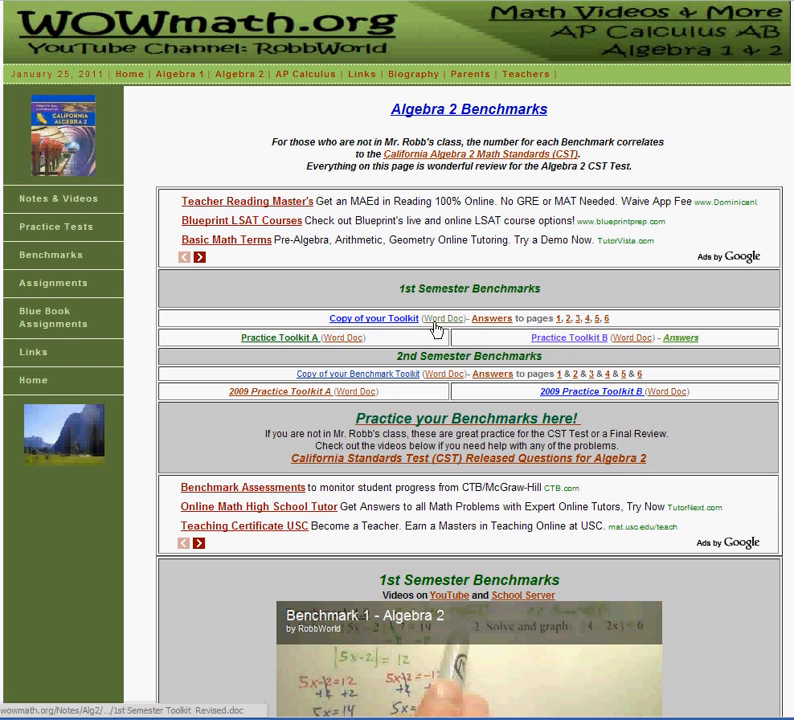
pyautogui.scroll(-3)
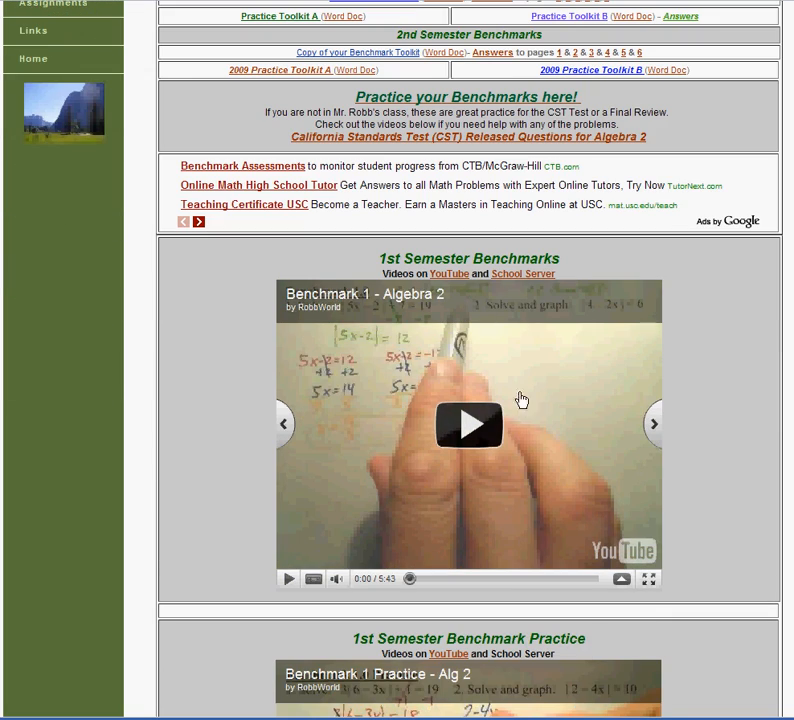
pyautogui.moveTo(366, 302)
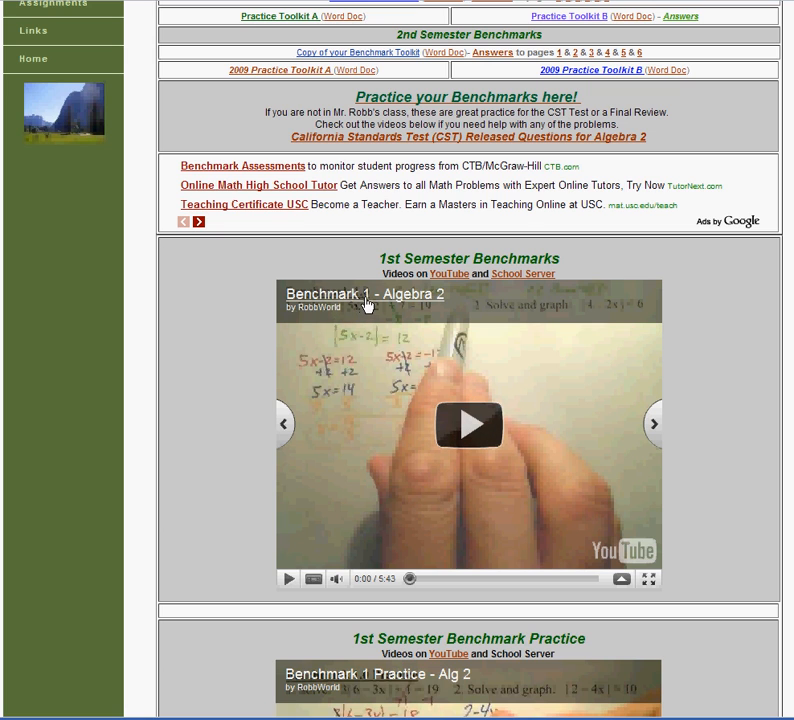
pyautogui.moveTo(467, 252)
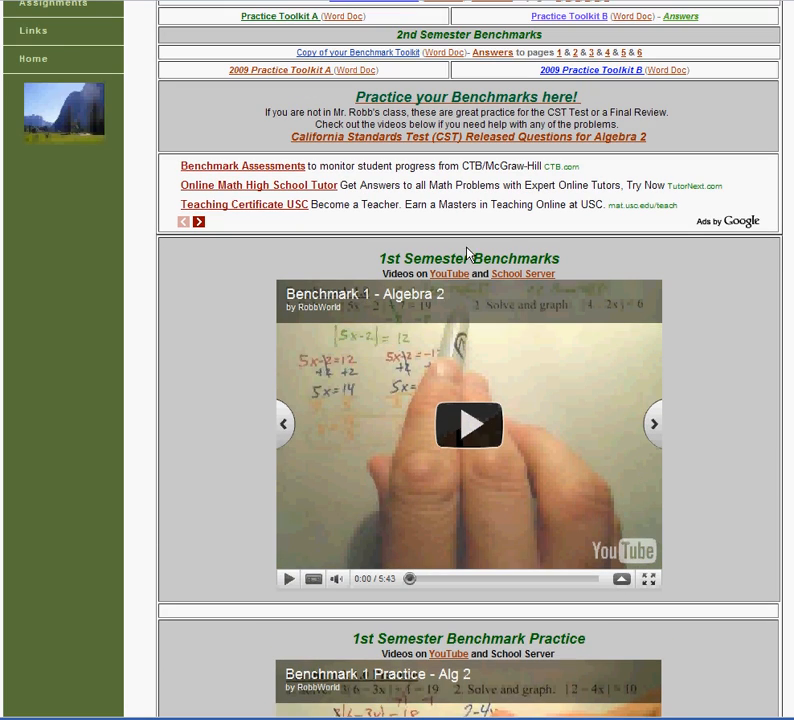
pyautogui.scroll(-3)
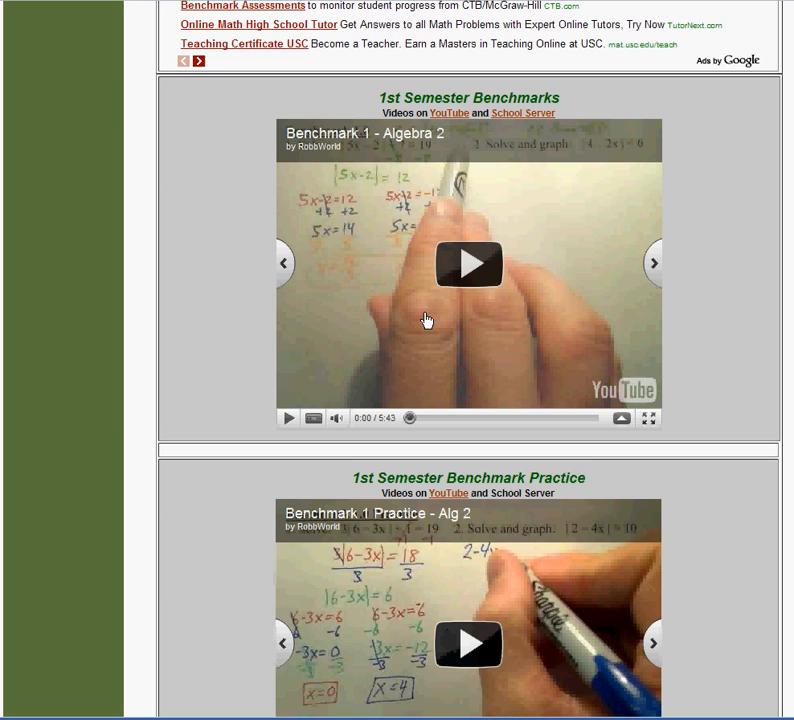
pyautogui.moveTo(445, 330)
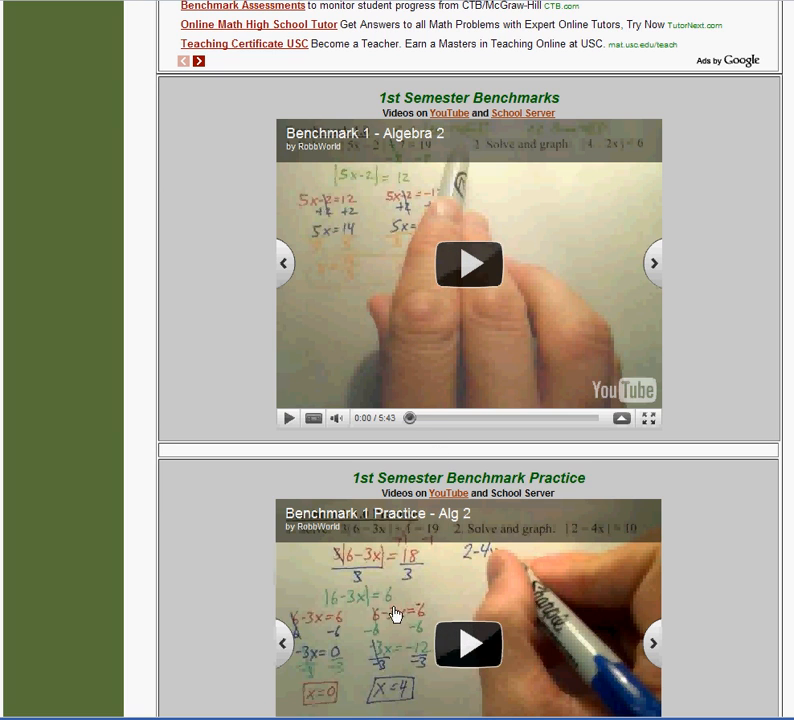
pyautogui.scroll(-3)
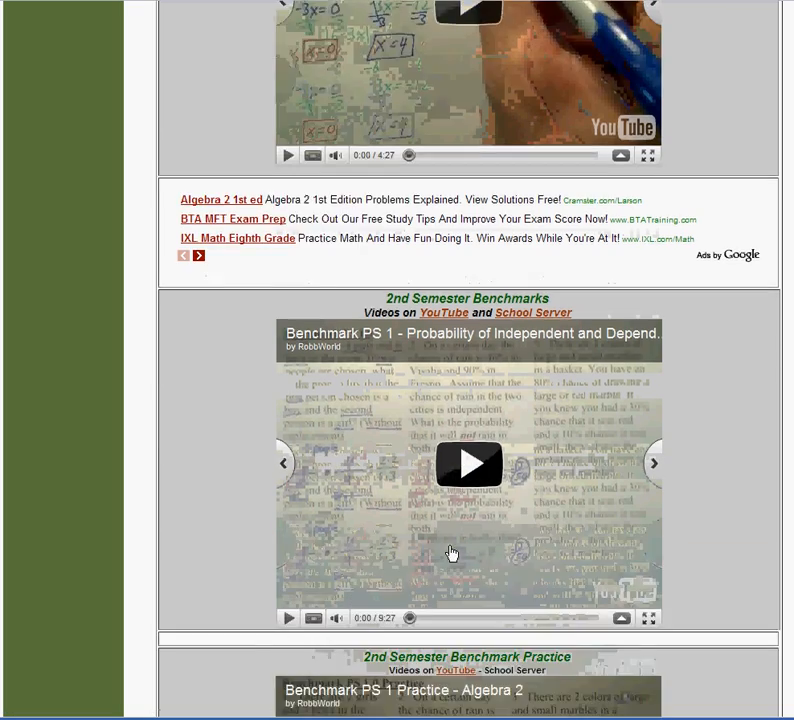
pyautogui.scroll(-3)
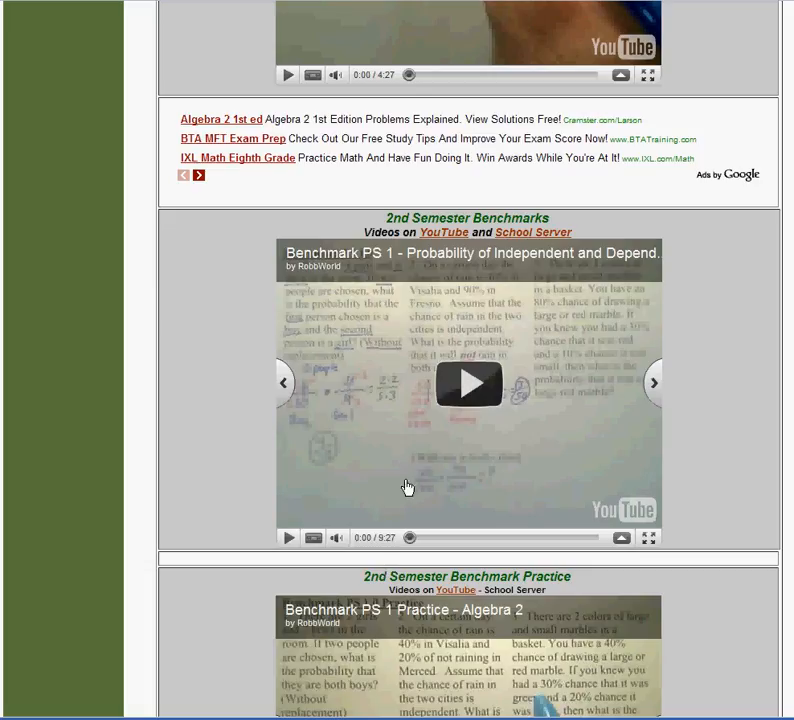
pyautogui.scroll(3)
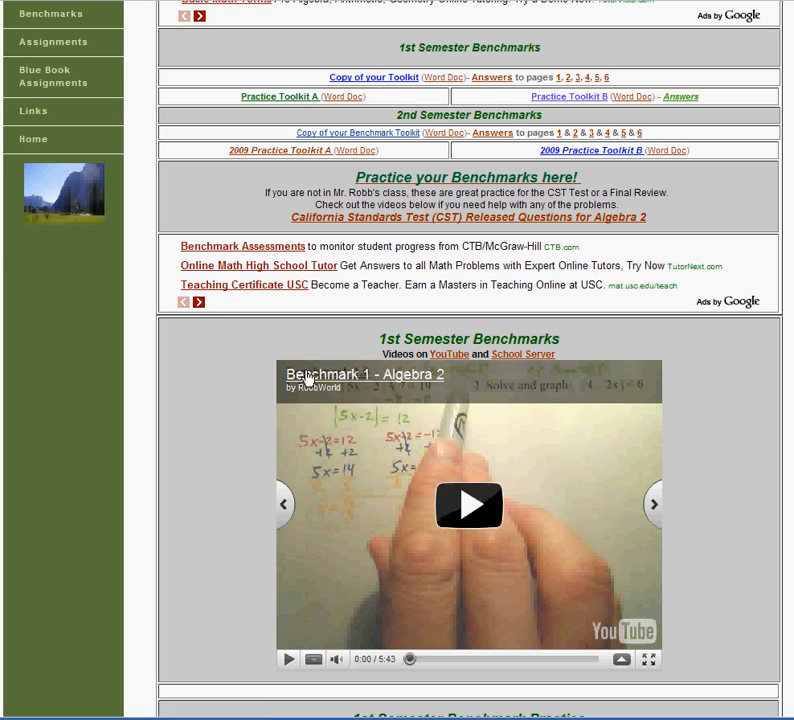
pyautogui.moveTo(167, 434)
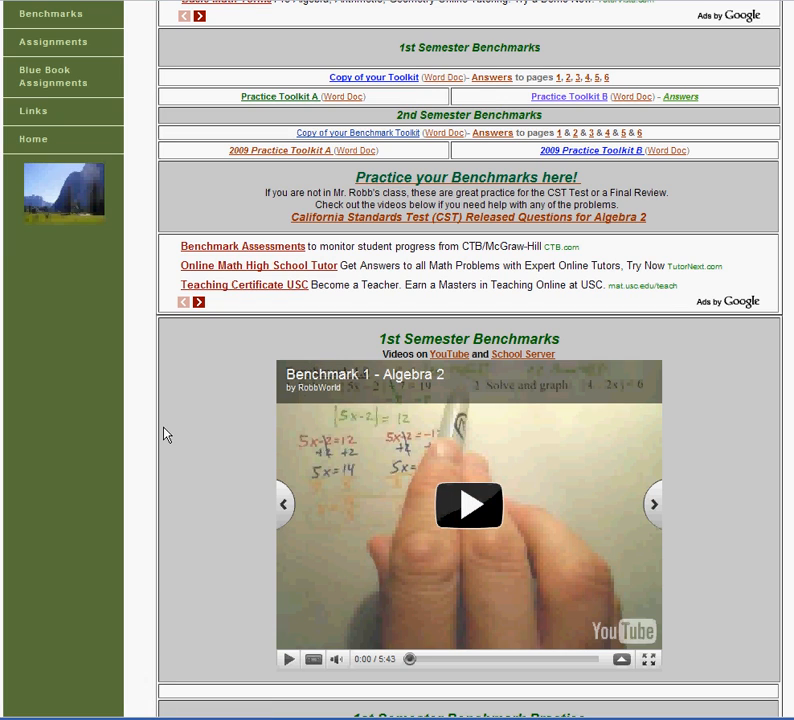
pyautogui.moveTo(328, 380)
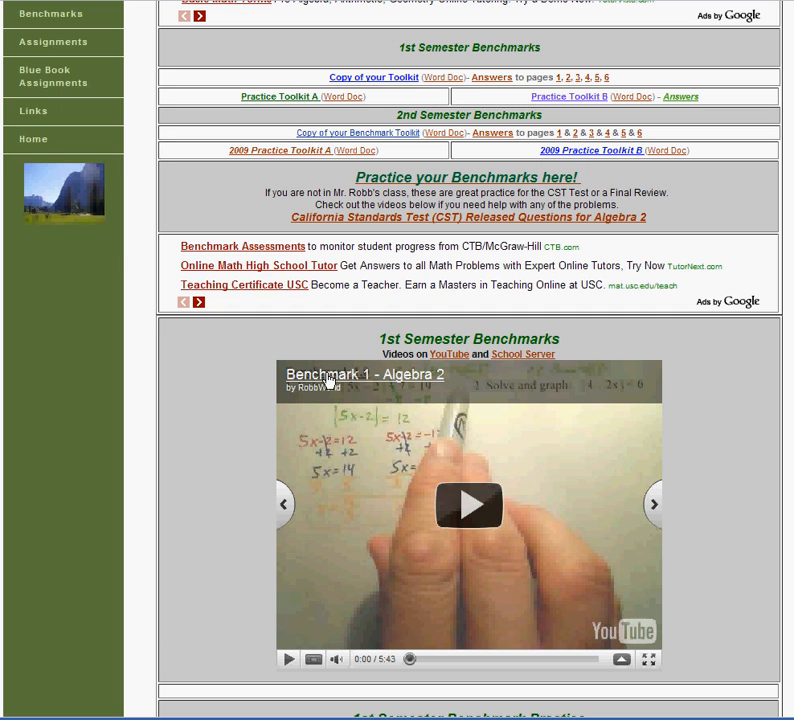
pyautogui.moveTo(278, 425)
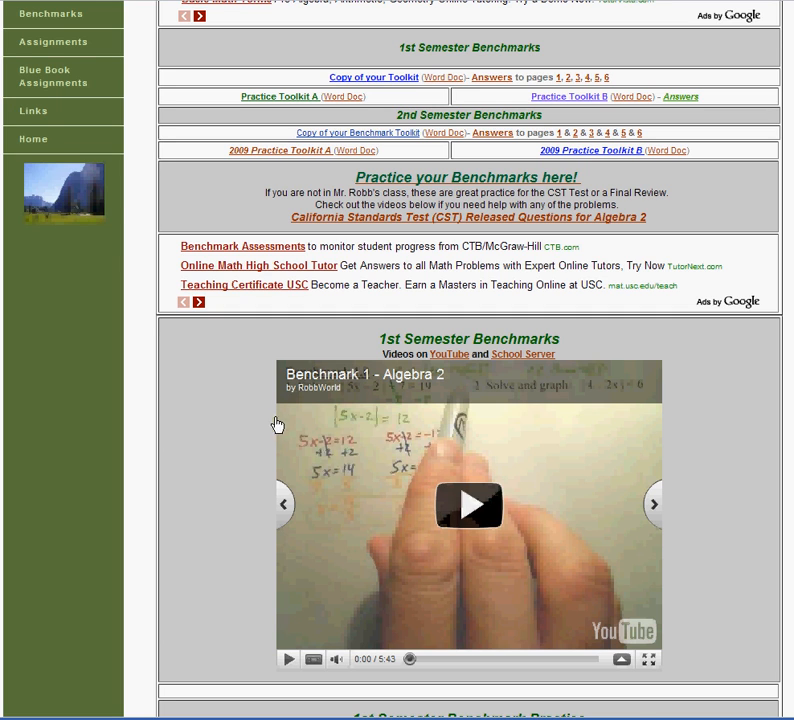
pyautogui.scroll(3)
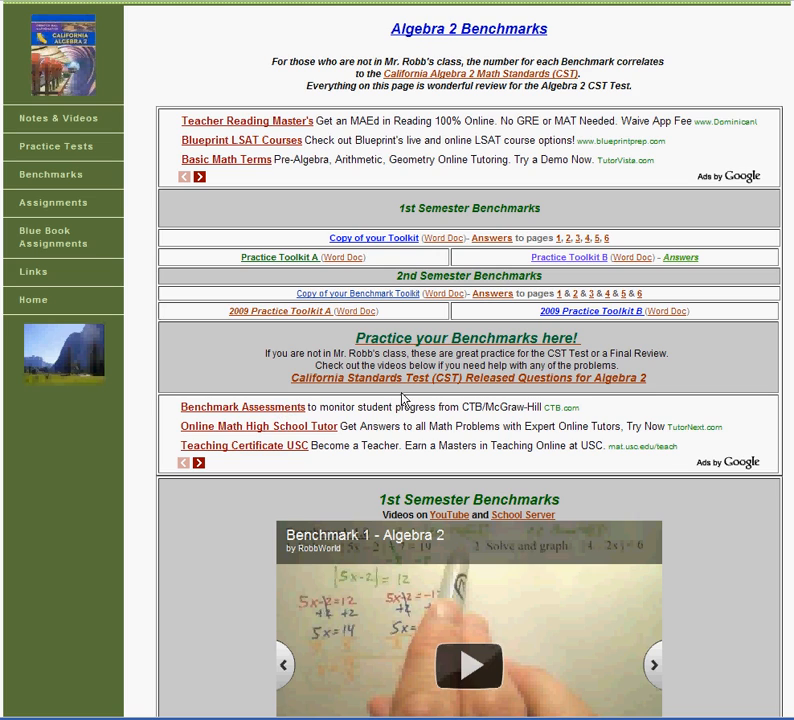
pyautogui.moveTo(445, 378)
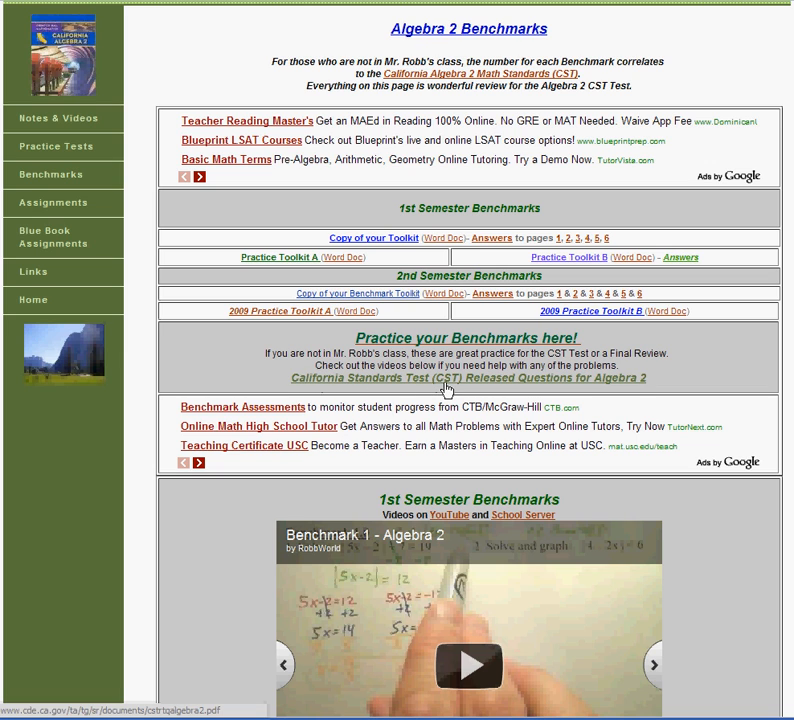
# Review the CST Benchmark Practice Tests & Videos list, then return to the Algebra 2 course page.
pyautogui.click(467, 378)
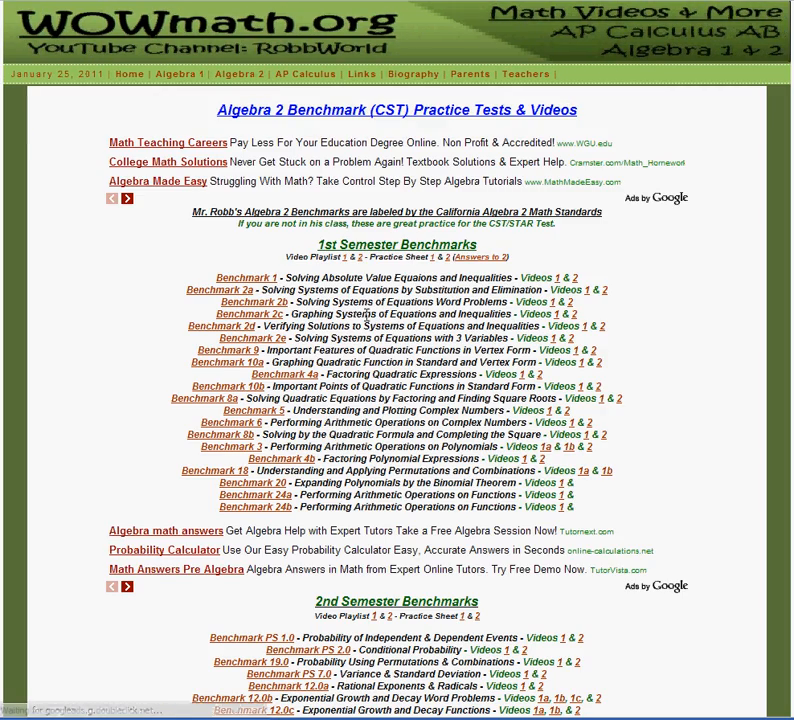
pyautogui.scroll(-3)
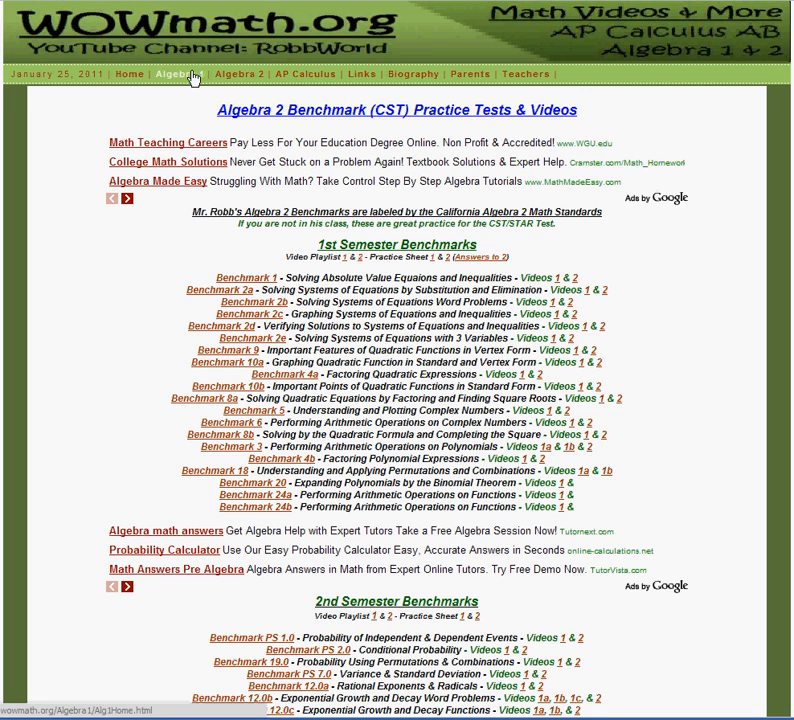
pyautogui.click(245, 74)
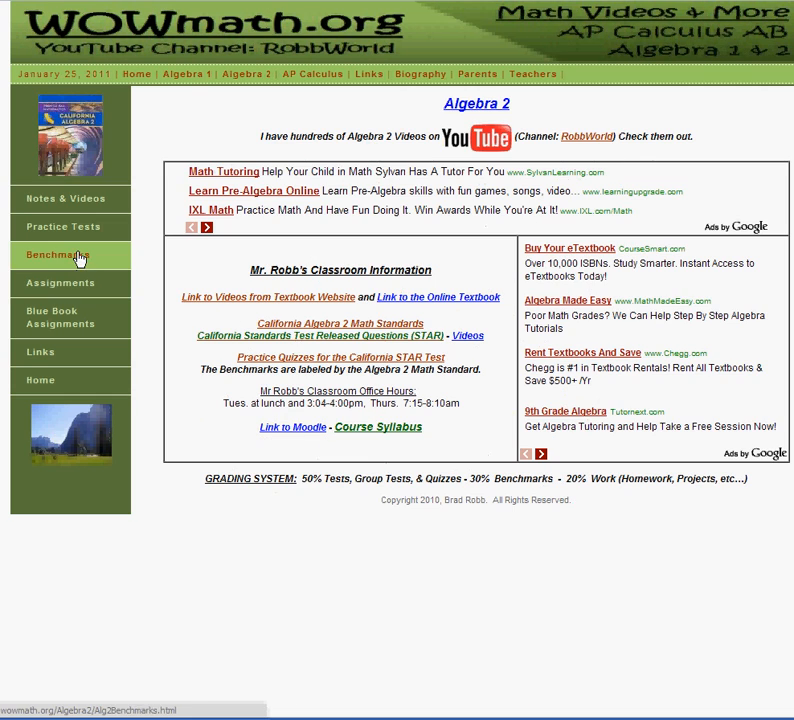
# Open the 2nd Semester Algebra 2 Notes document from the sidebar.
pyautogui.click(55, 255)
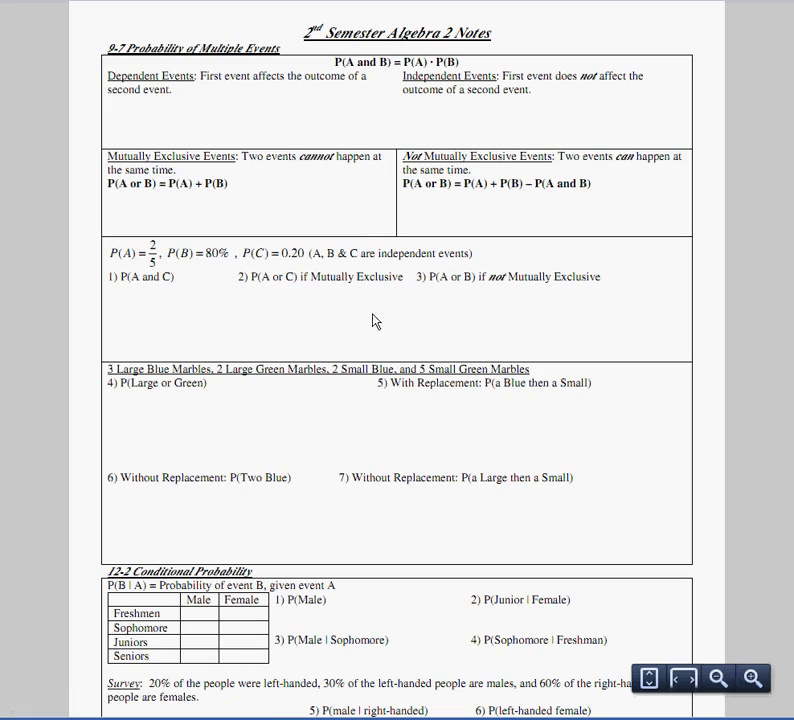
# Scroll down through the notes' logarithm and exponential sections.
pyautogui.scroll(-3)
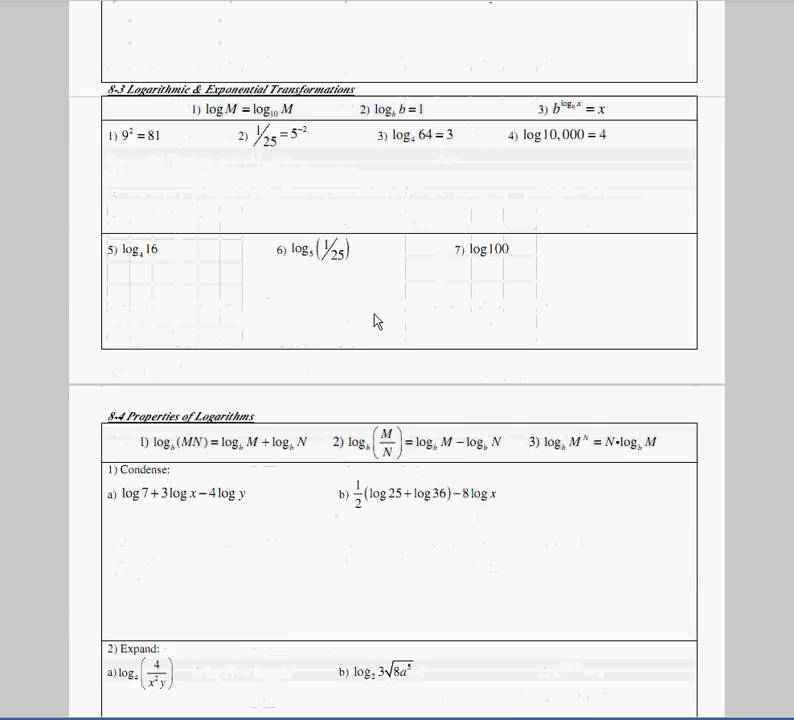
pyautogui.scroll(-3)
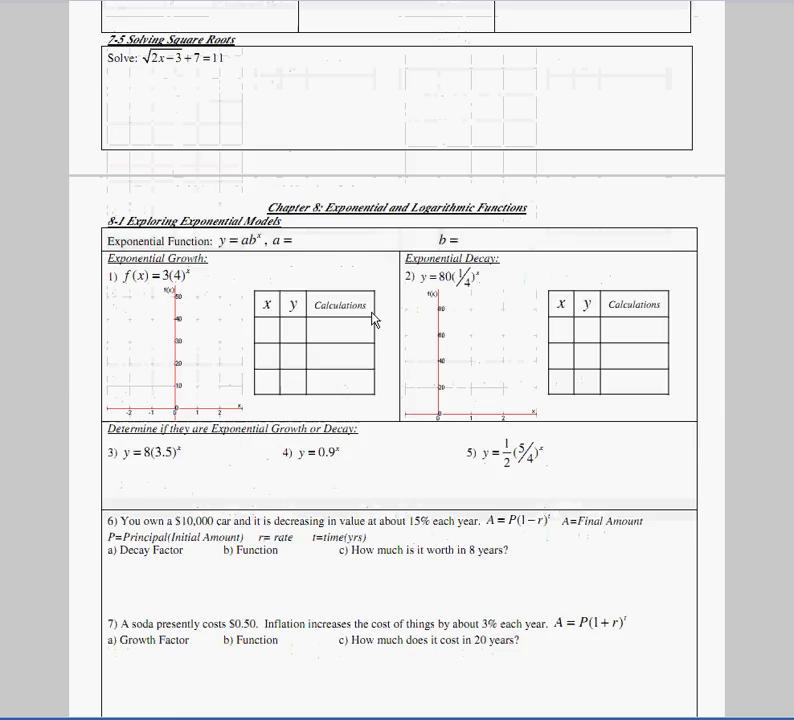
pyautogui.scroll(-3)
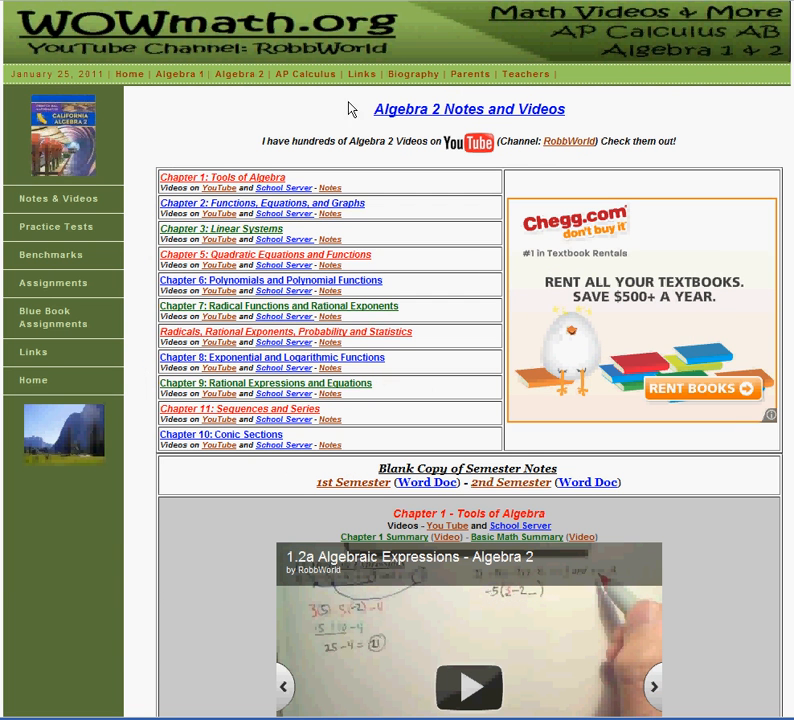
pyautogui.moveTo(402, 512)
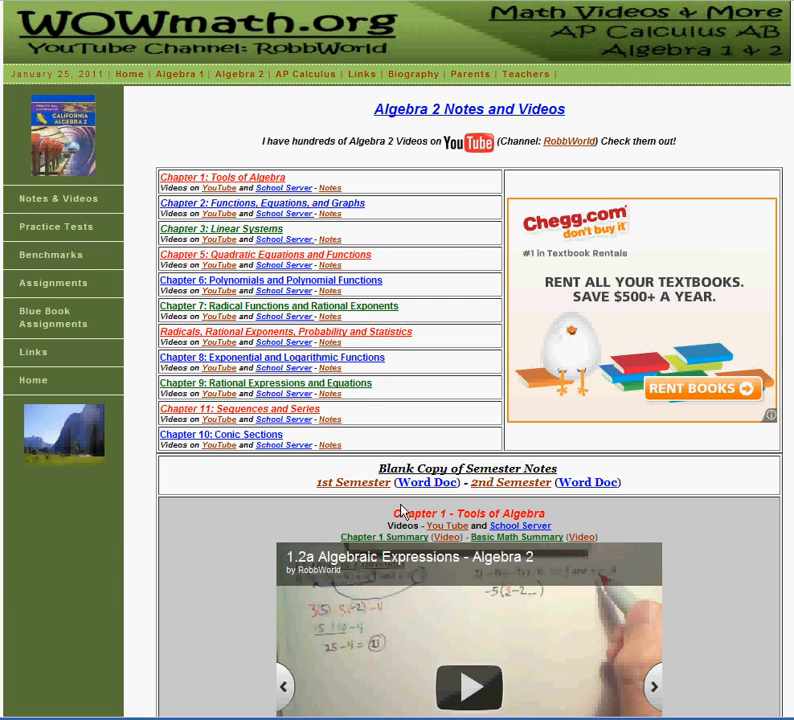
pyautogui.moveTo(229, 483)
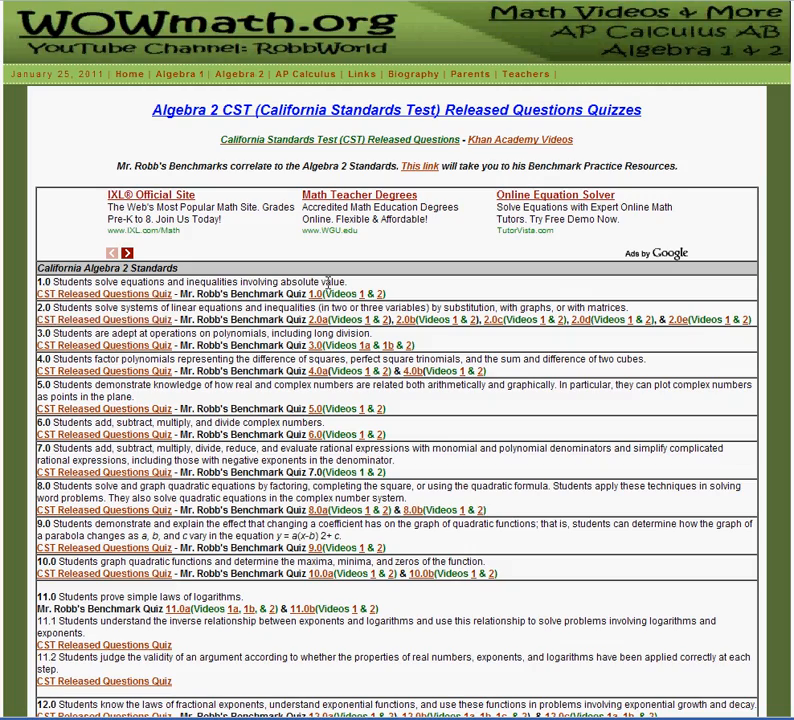
# Scroll through the CST Quizzes page's California standards list with quiz and video links, then back up.
pyautogui.scroll(-3)
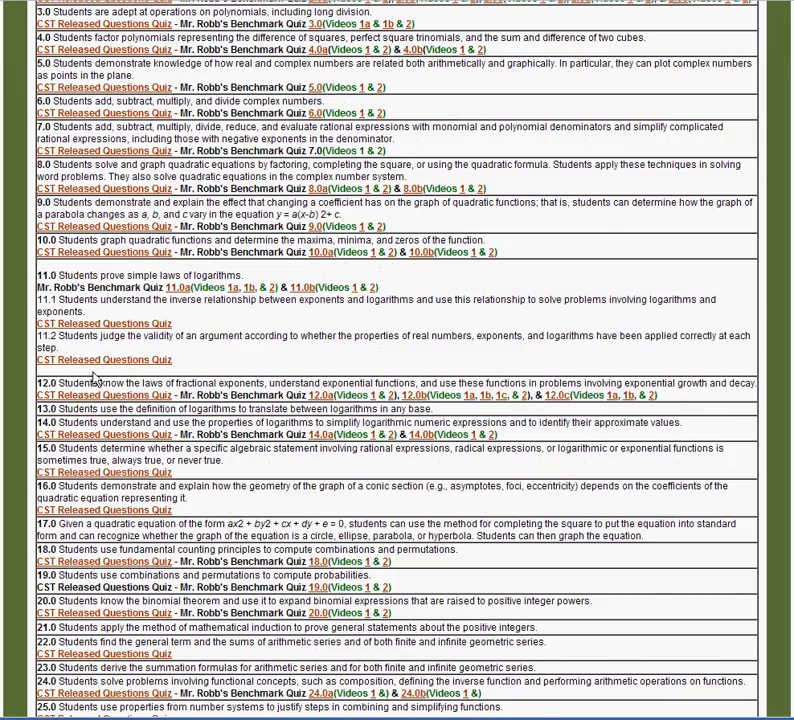
pyautogui.scroll(-3)
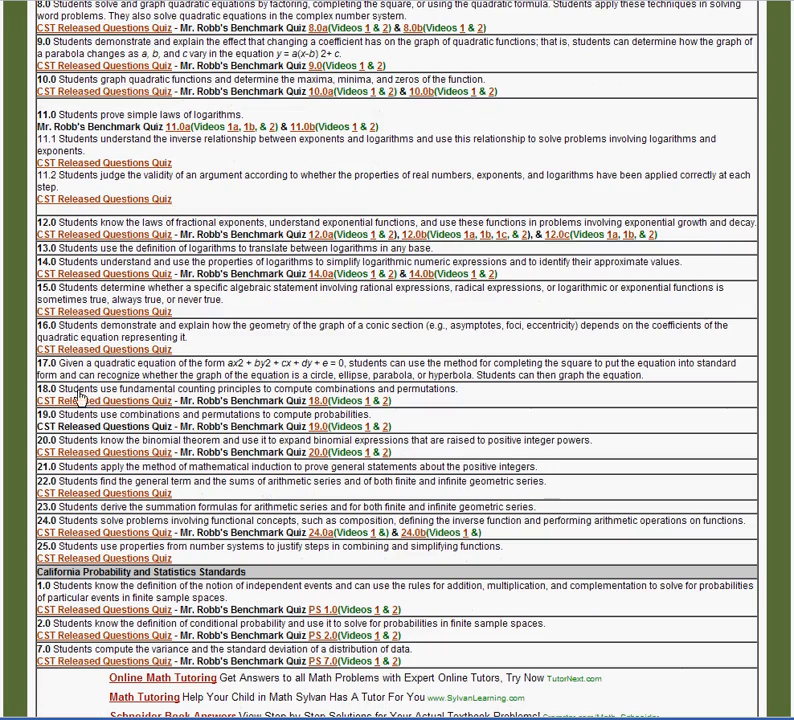
pyautogui.moveTo(206, 367)
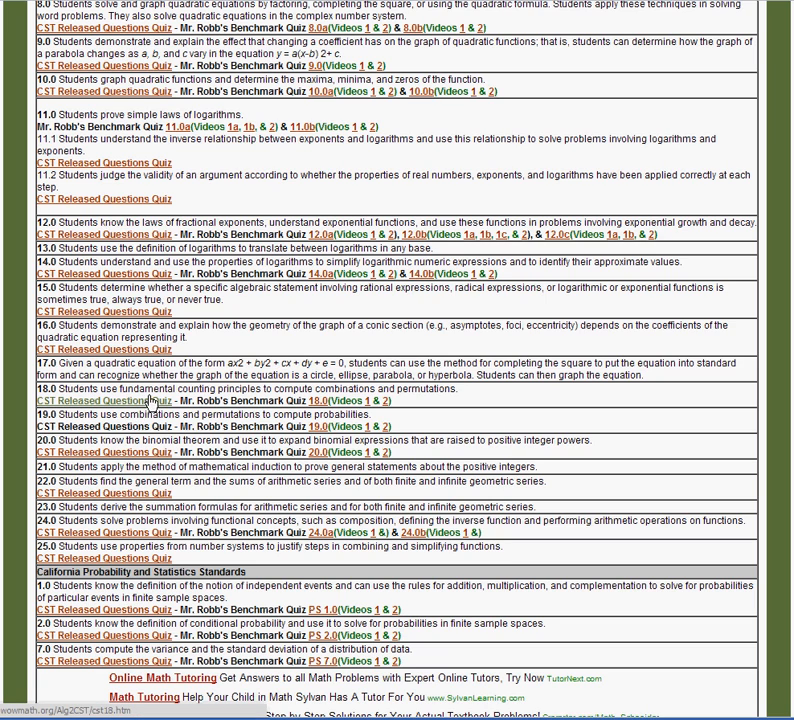
pyautogui.moveTo(170, 405)
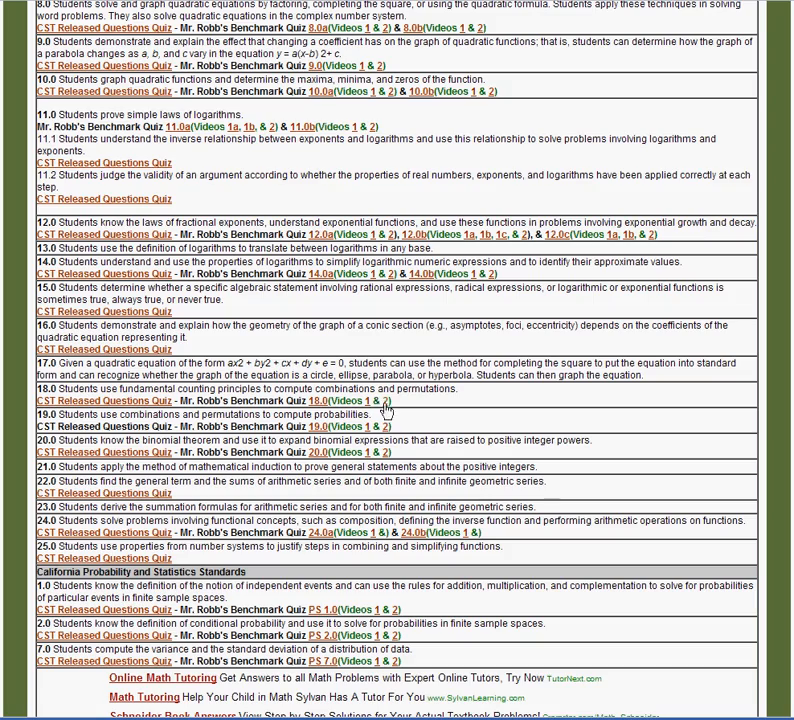
pyautogui.scroll(-3)
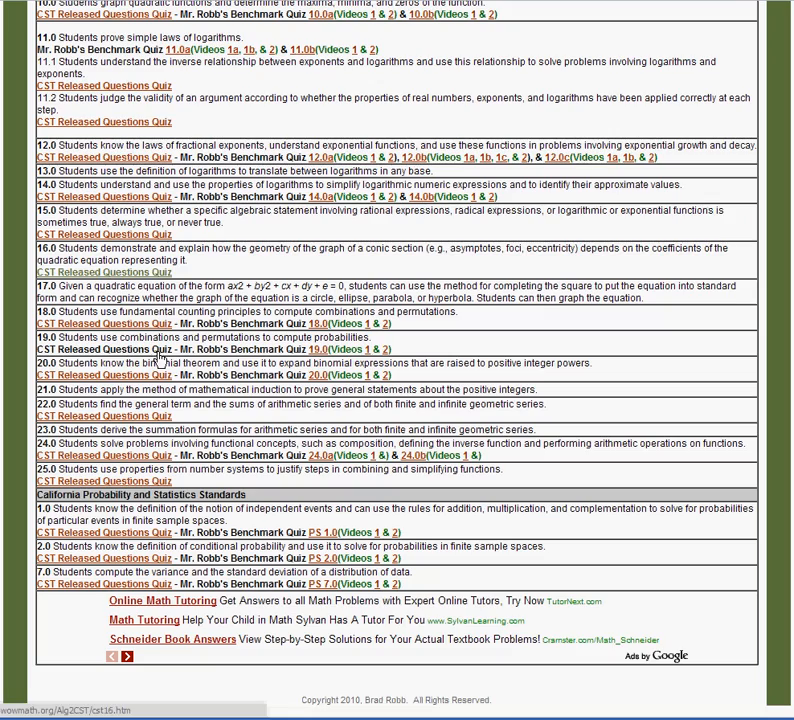
pyautogui.scroll(3)
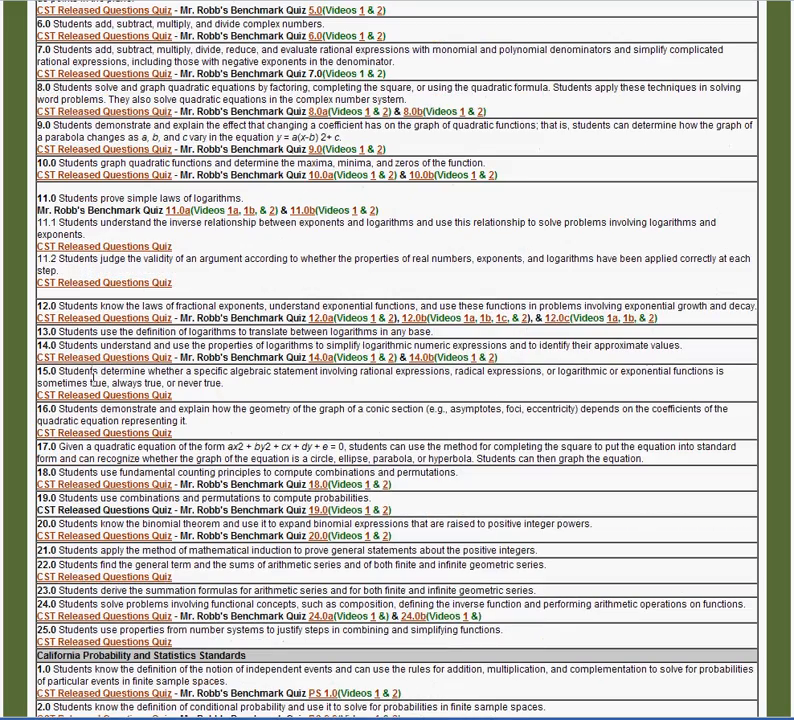
pyautogui.scroll(3)
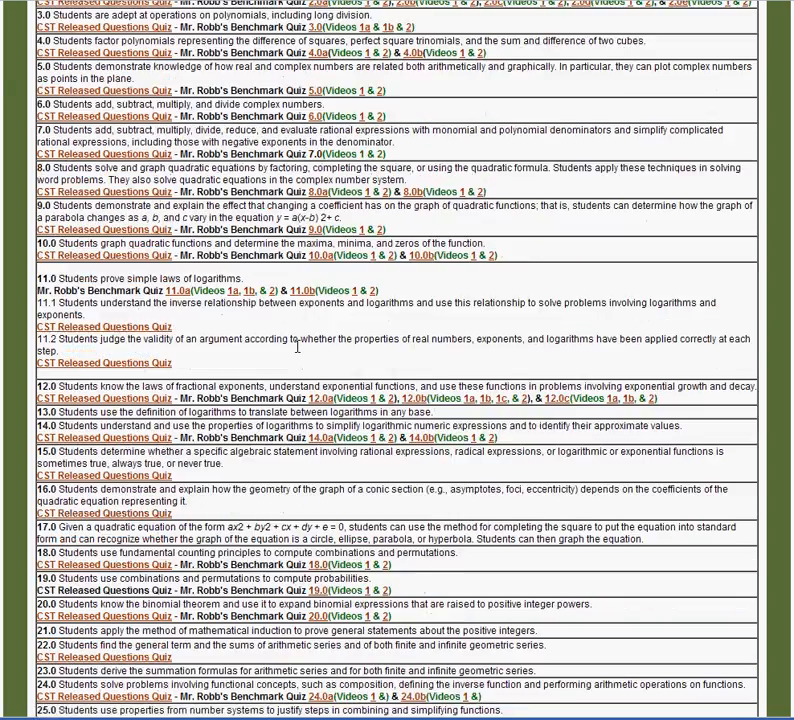
pyautogui.scroll(3)
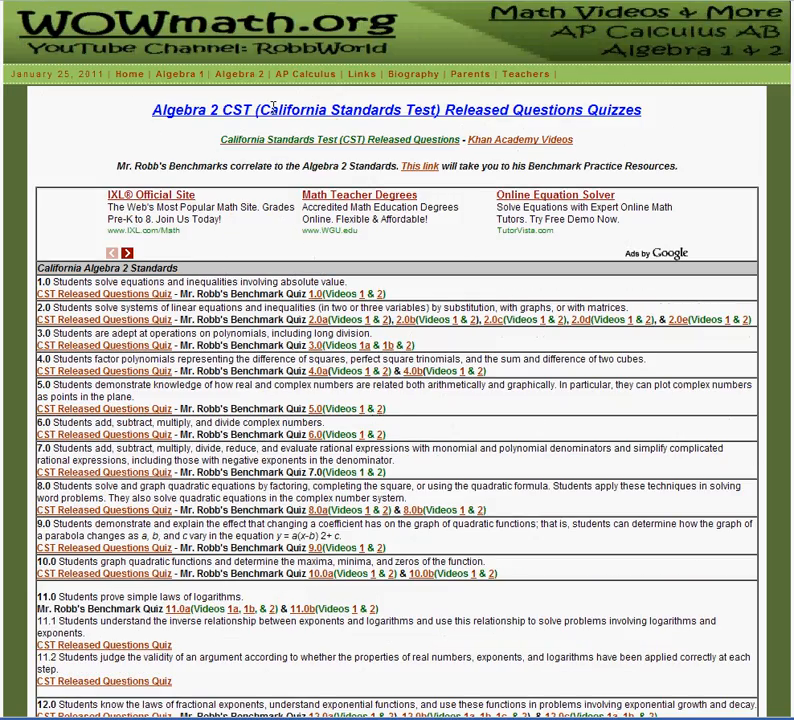
pyautogui.moveTo(367, 155)
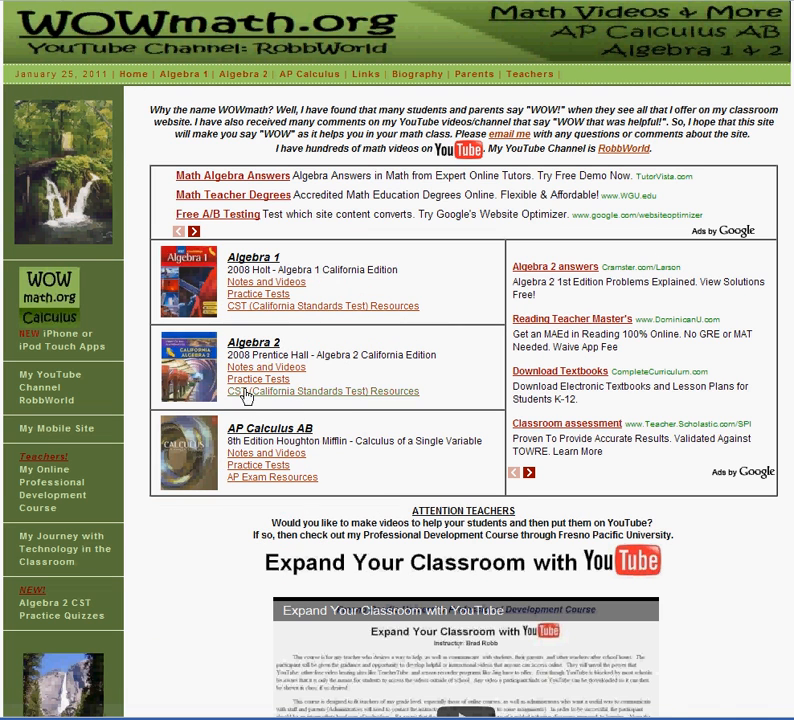
pyautogui.moveTo(258, 378)
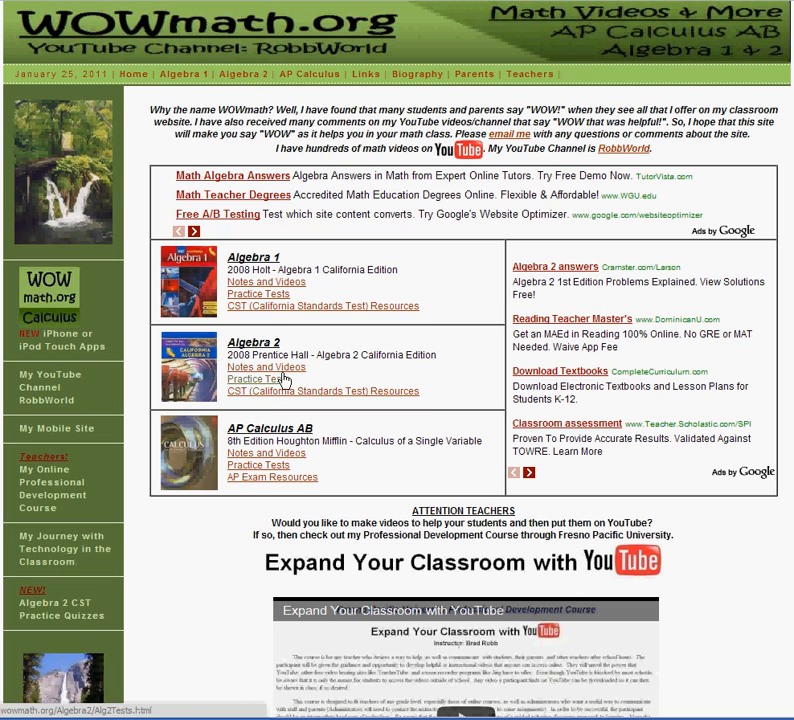
pyautogui.moveTo(262, 379)
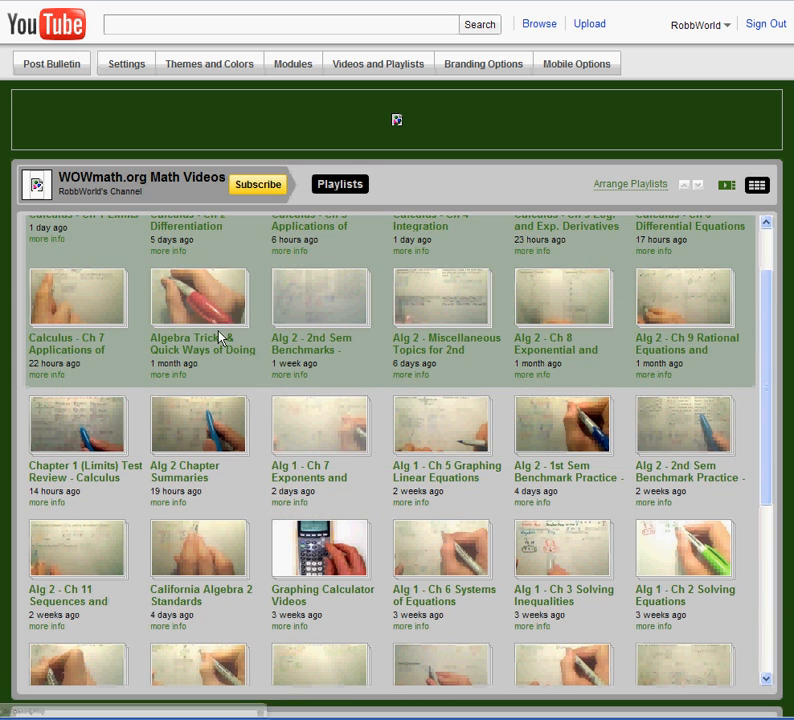
pyautogui.moveTo(468, 465)
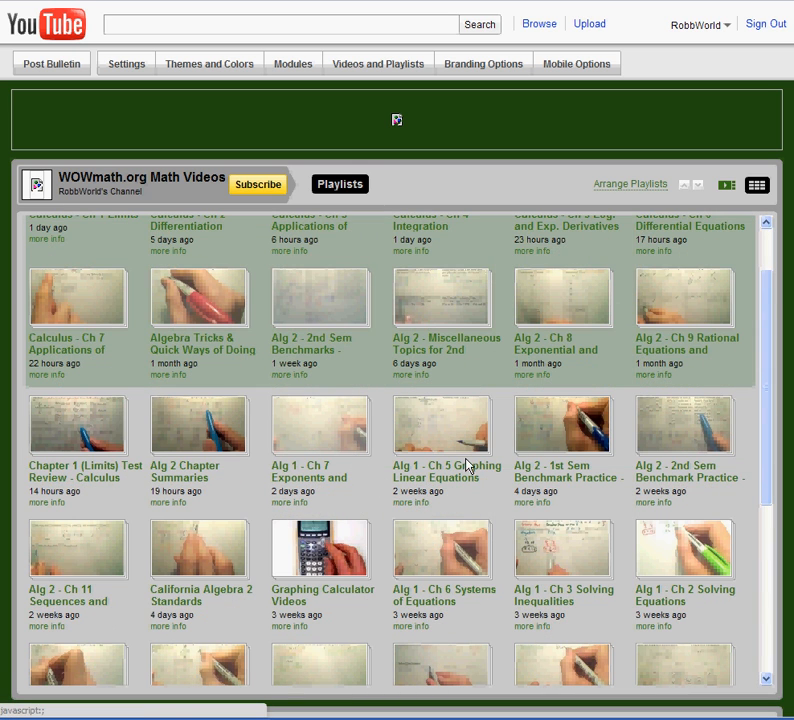
pyautogui.scroll(3)
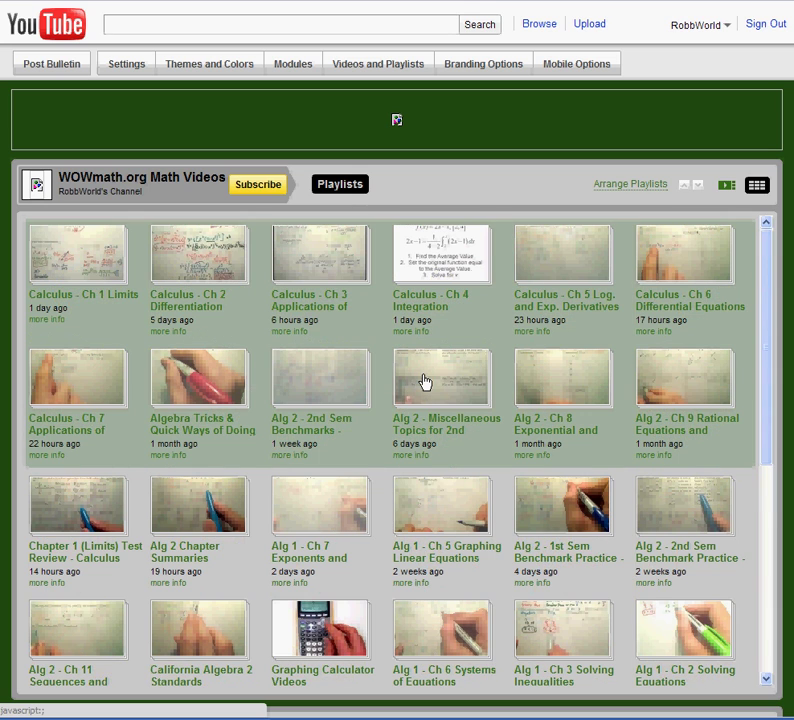